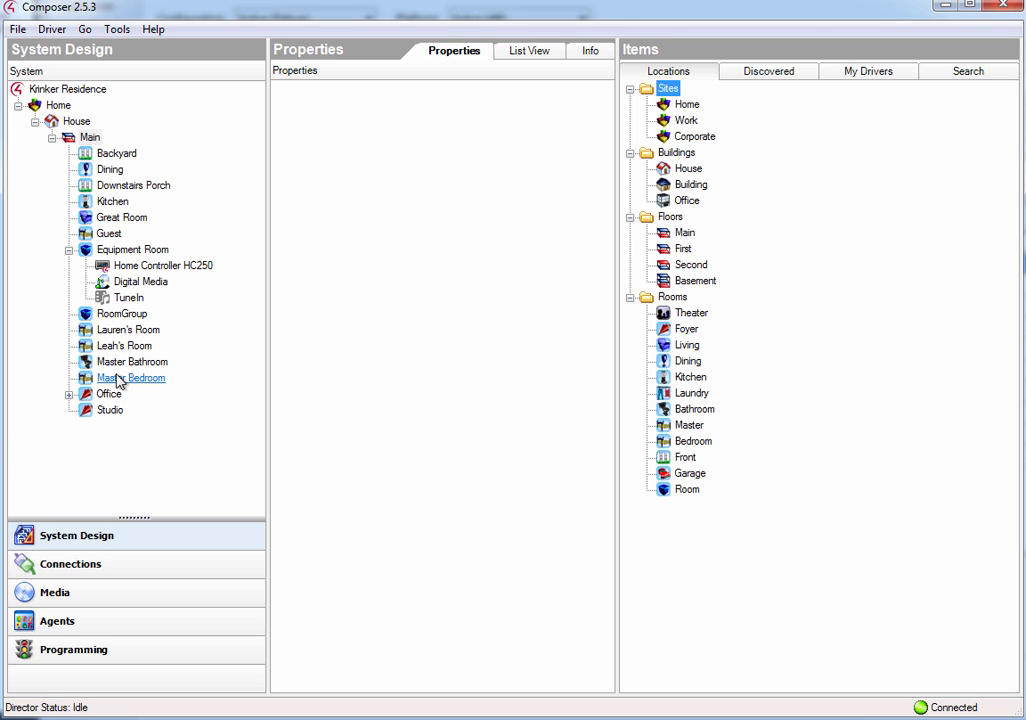
Select Equipment Room in the project tree to show its audio and video device properties.
click(132, 249)
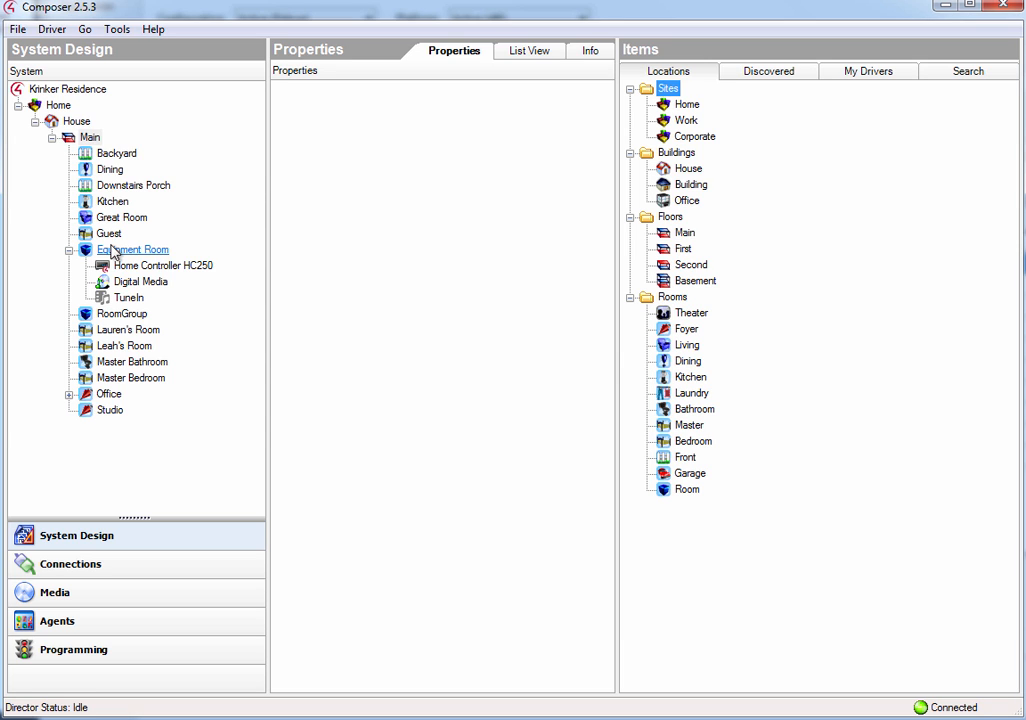
click(131, 249)
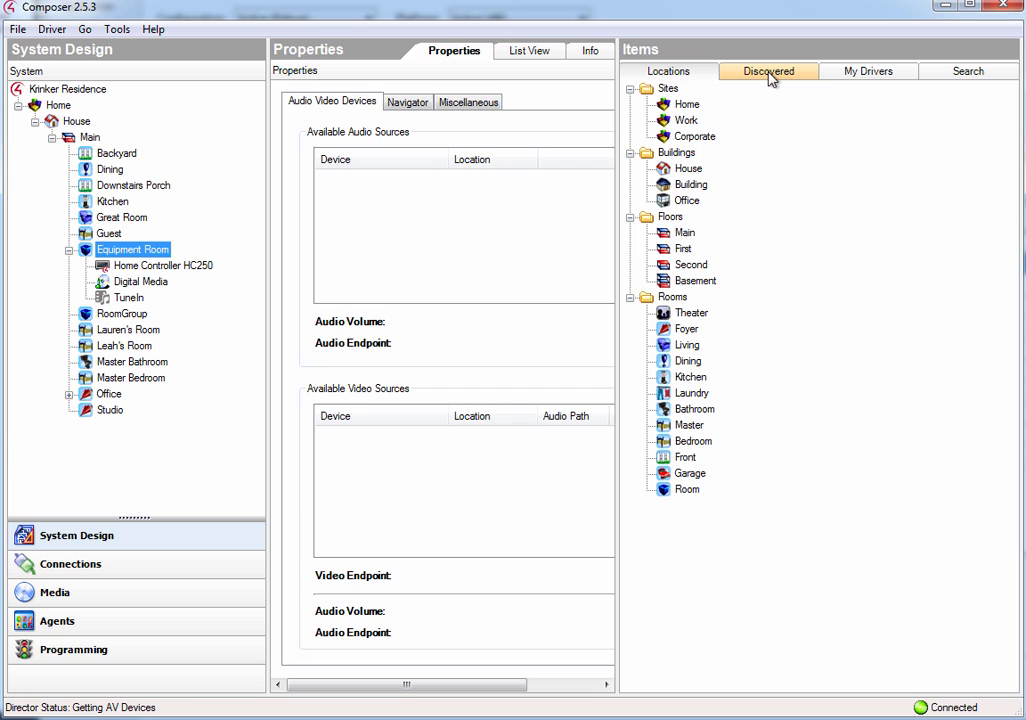
Show the CasaTunes devices discovered on the network, including the AV Switch and players.
click(776, 71)
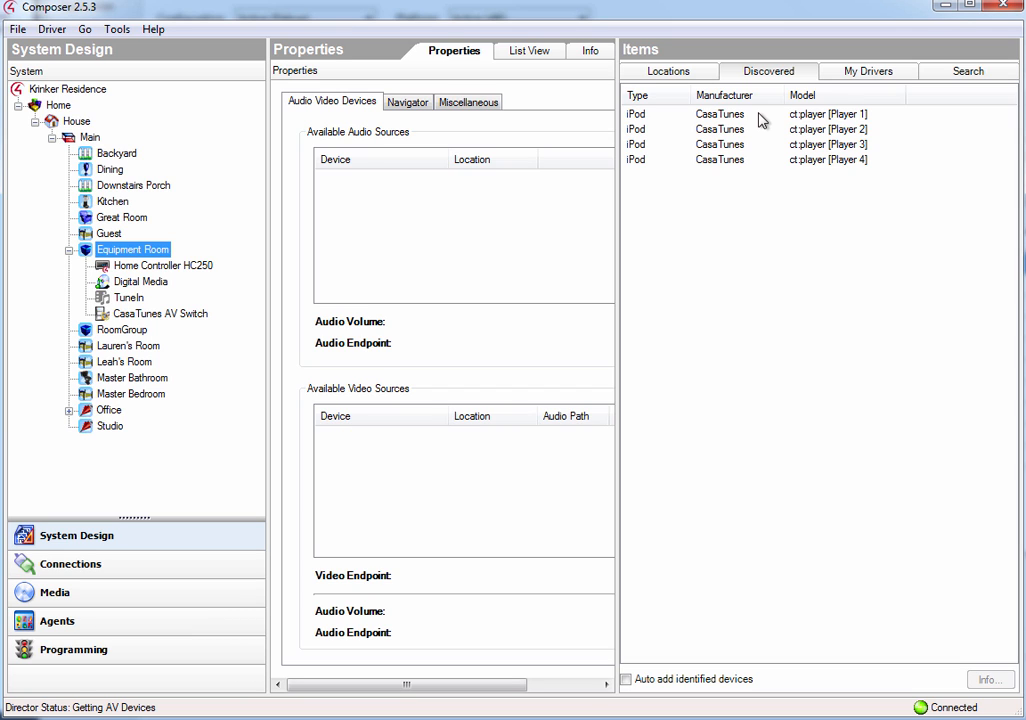
mouse_move(720, 118)
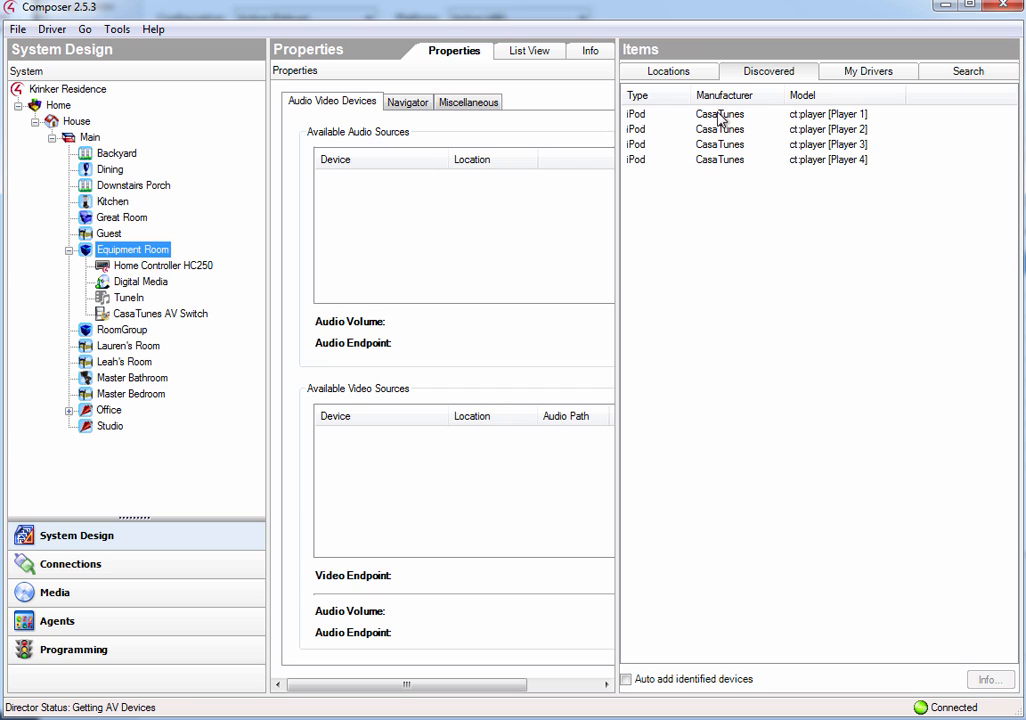
mouse_move(843, 131)
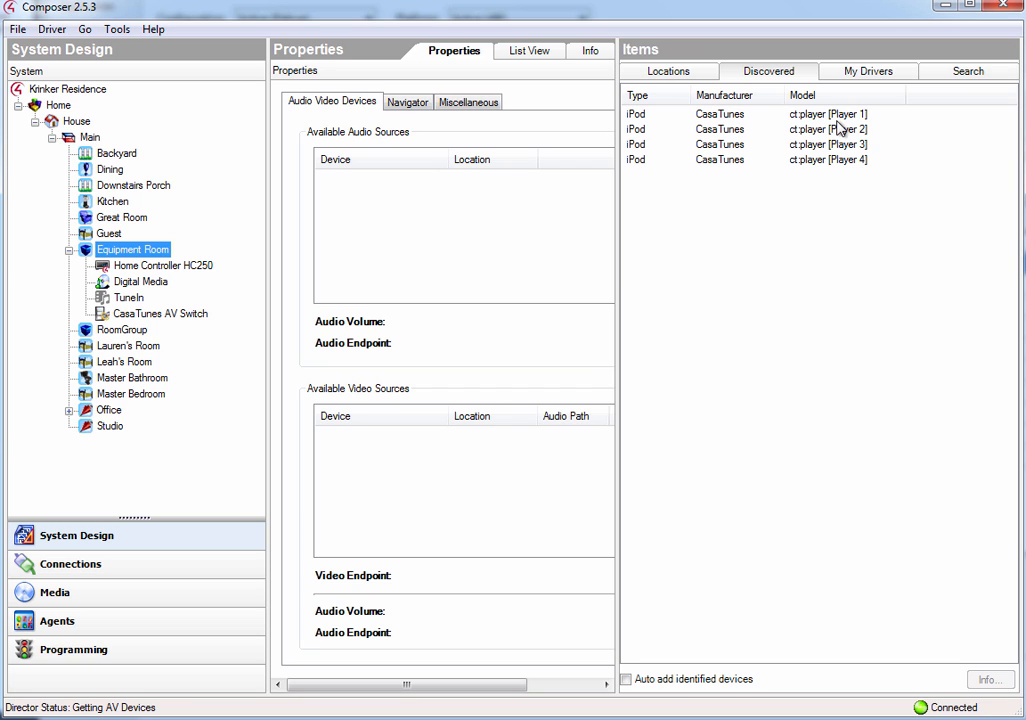
mouse_move(858, 170)
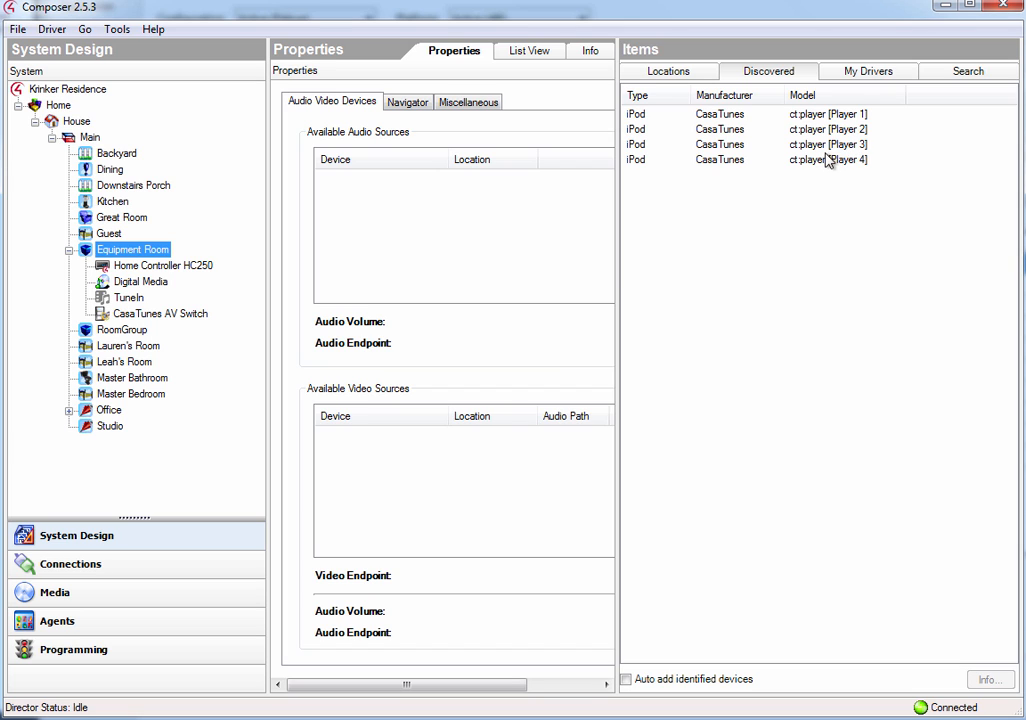
mouse_move(731, 127)
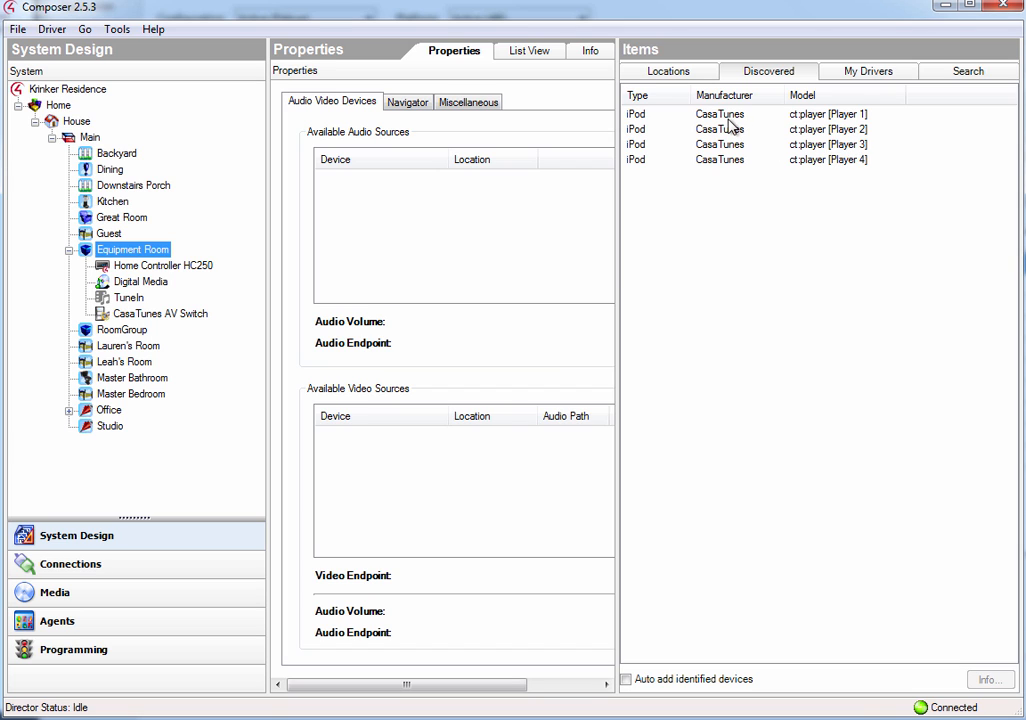
mouse_move(802, 124)
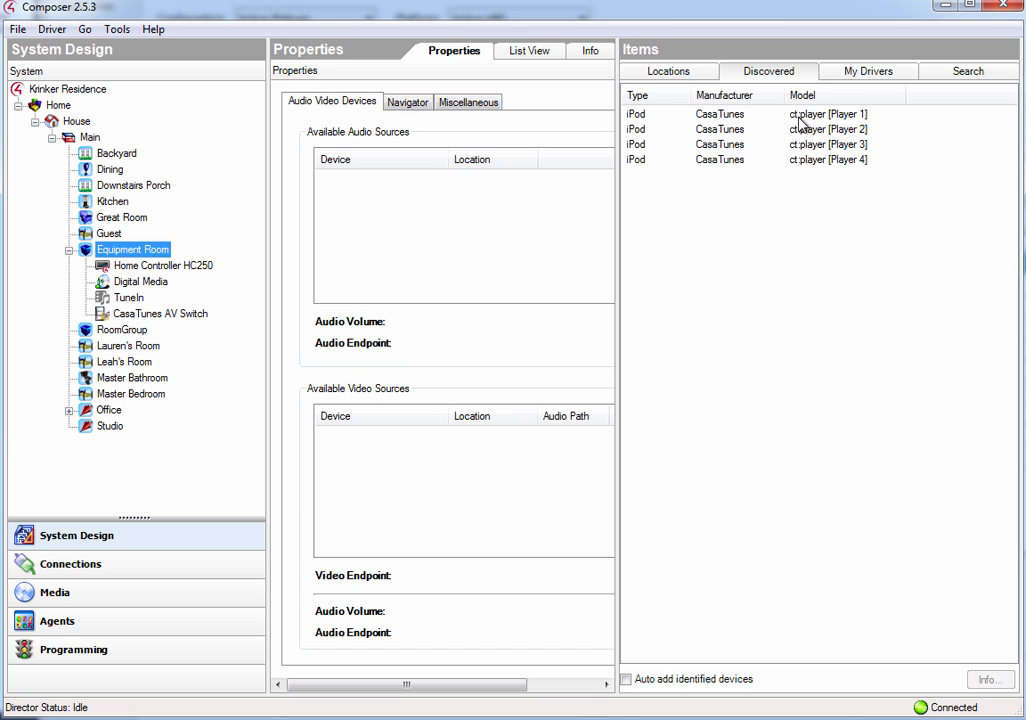
mouse_move(785, 125)
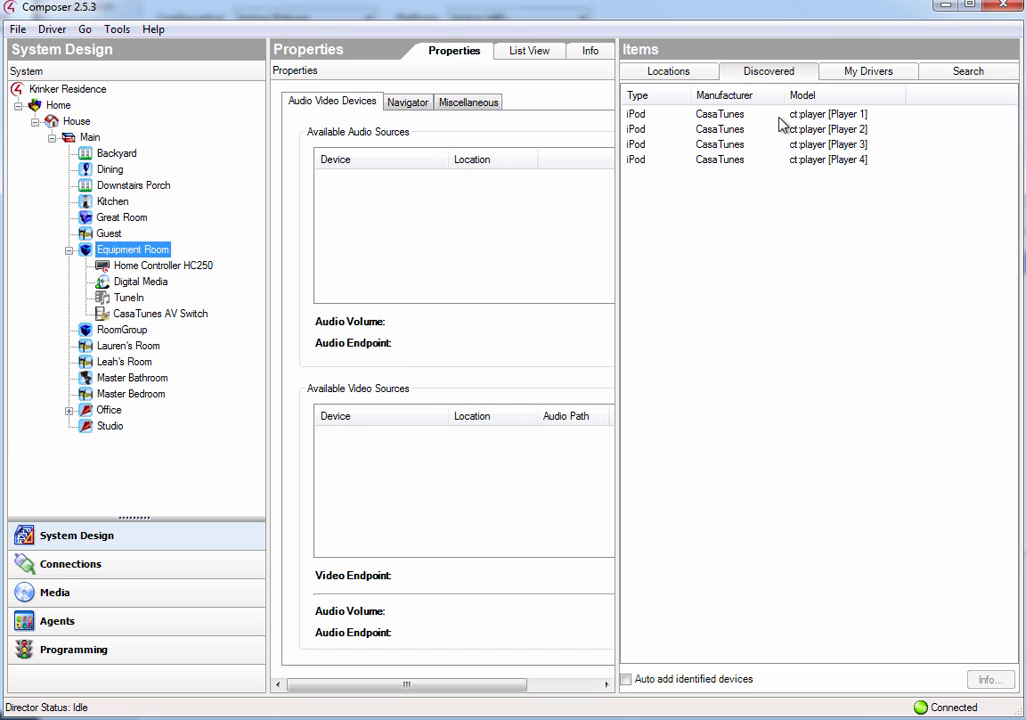
mouse_move(737, 127)
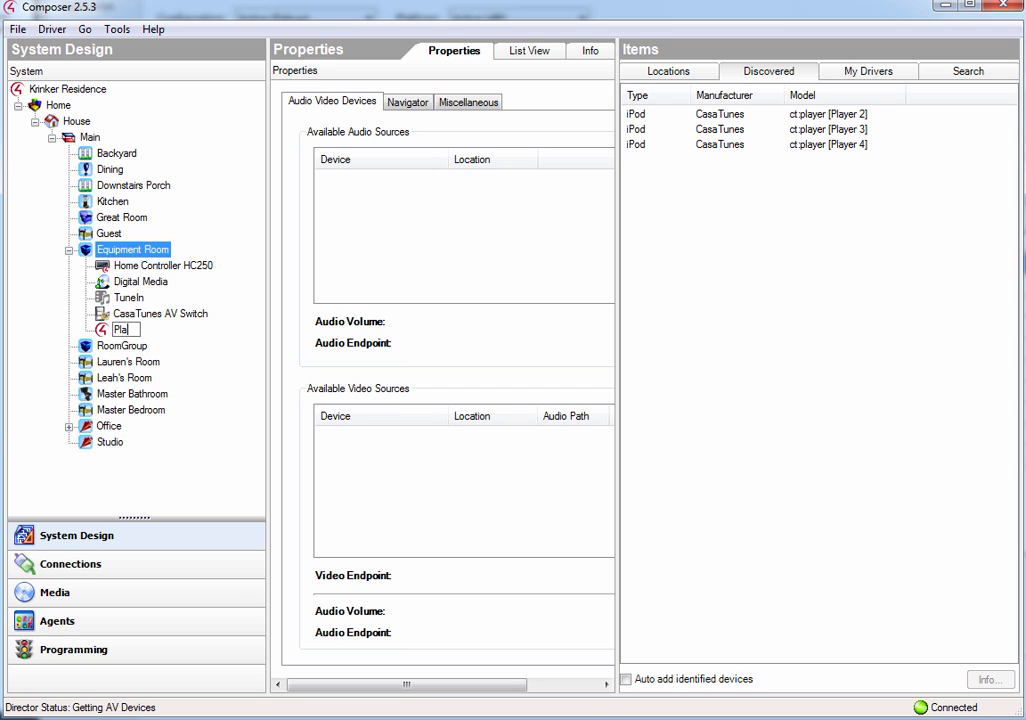
Name the first player driver 'Player 1' and add the next discovered CasaTunes player.
text(Player 1)
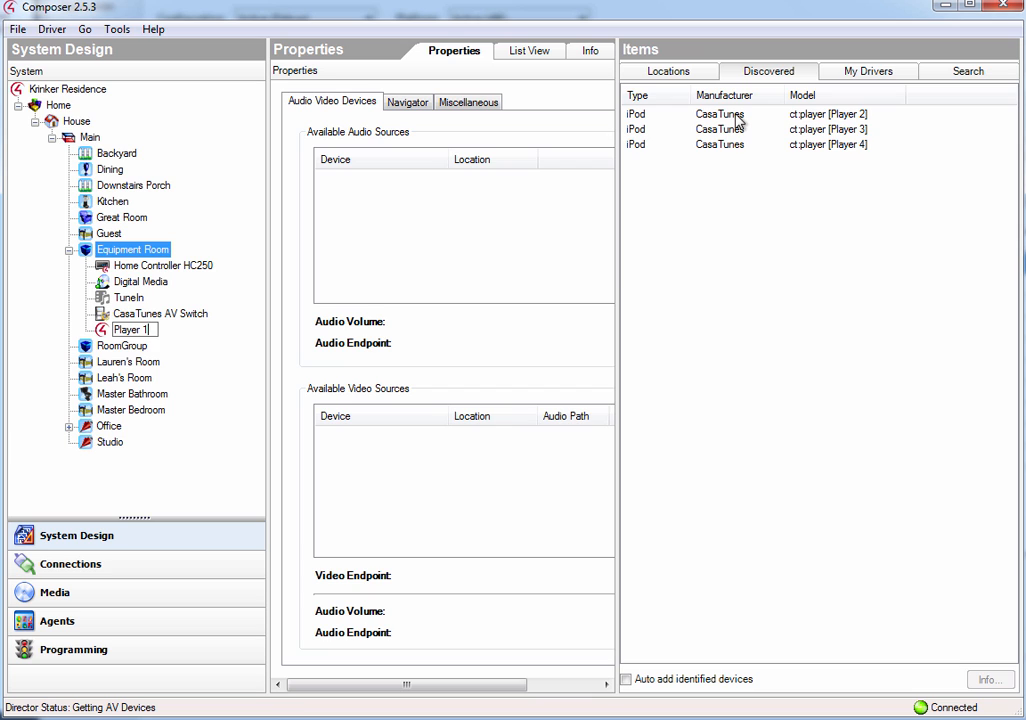
click(735, 114)
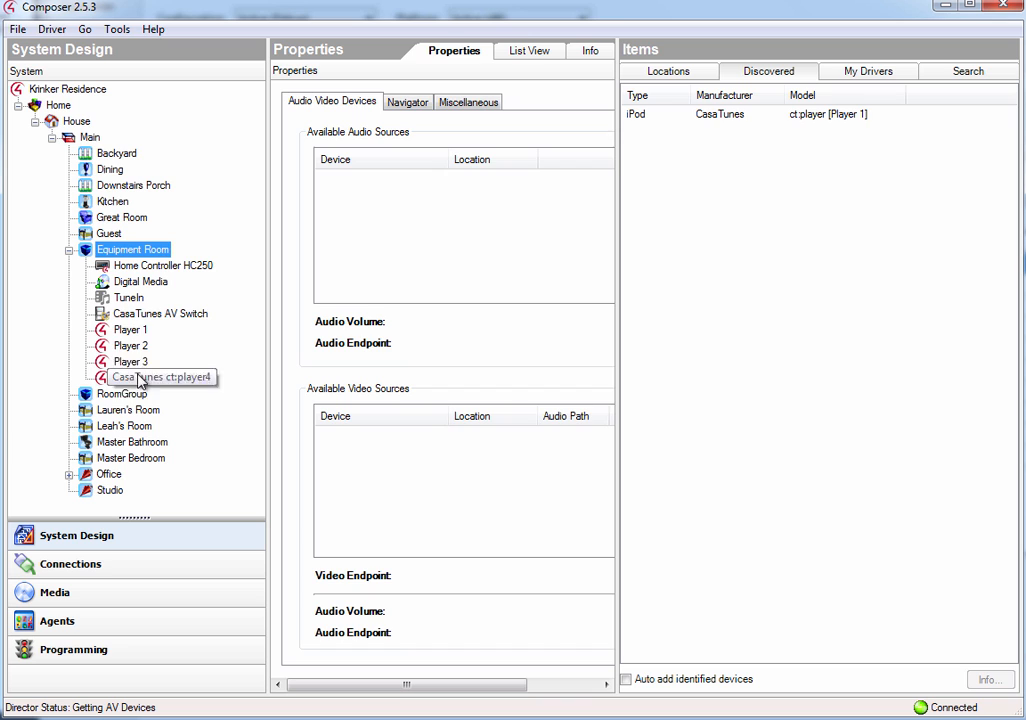
Check the AV Switch, Player 2 and Player 3 properties for connection status and audio input.
click(160, 313)
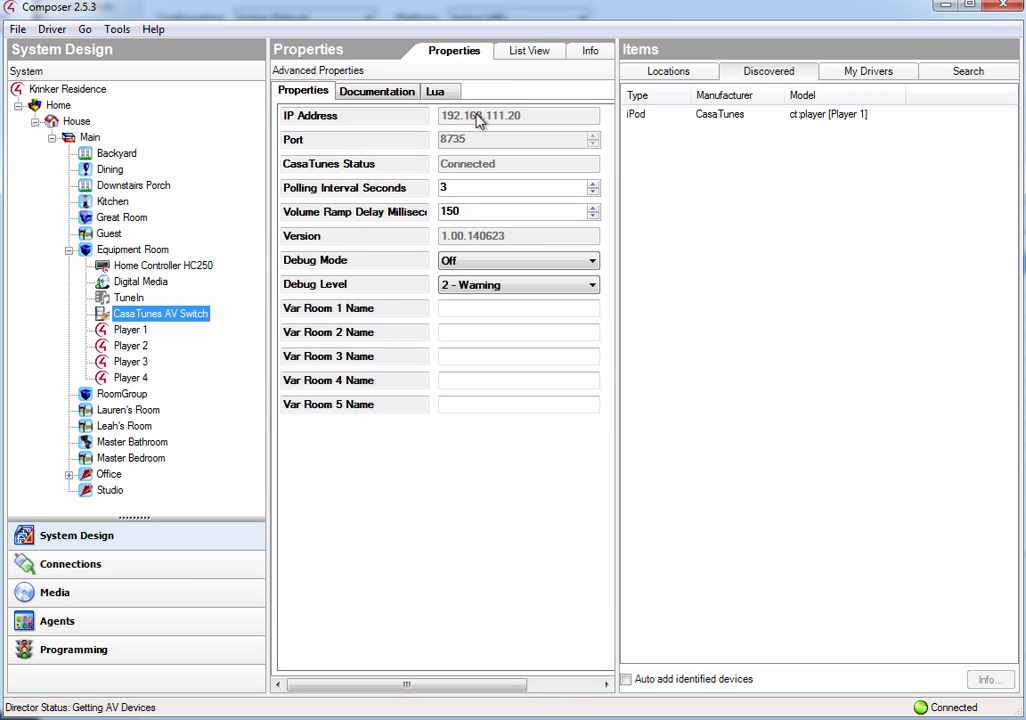
mouse_move(490, 163)
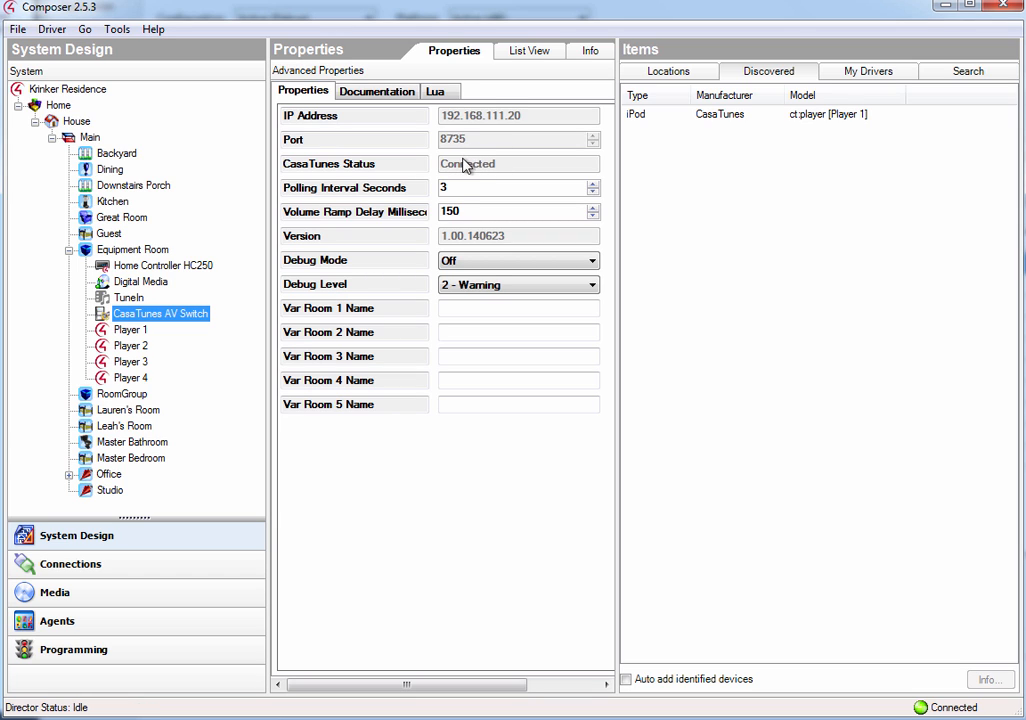
mouse_move(448, 173)
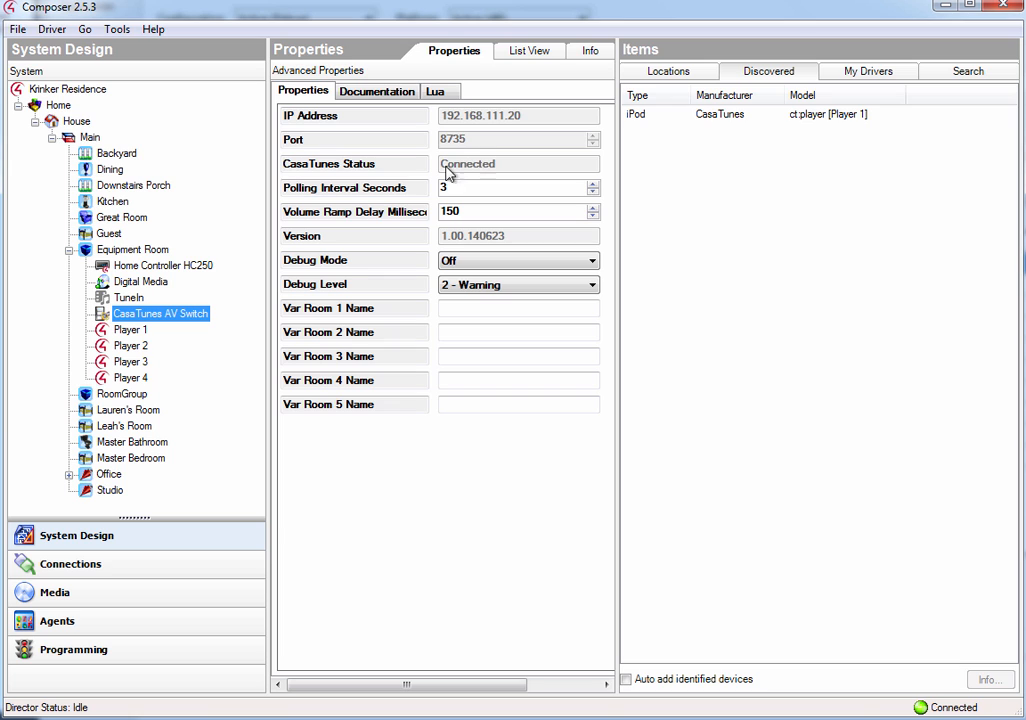
click(131, 345)
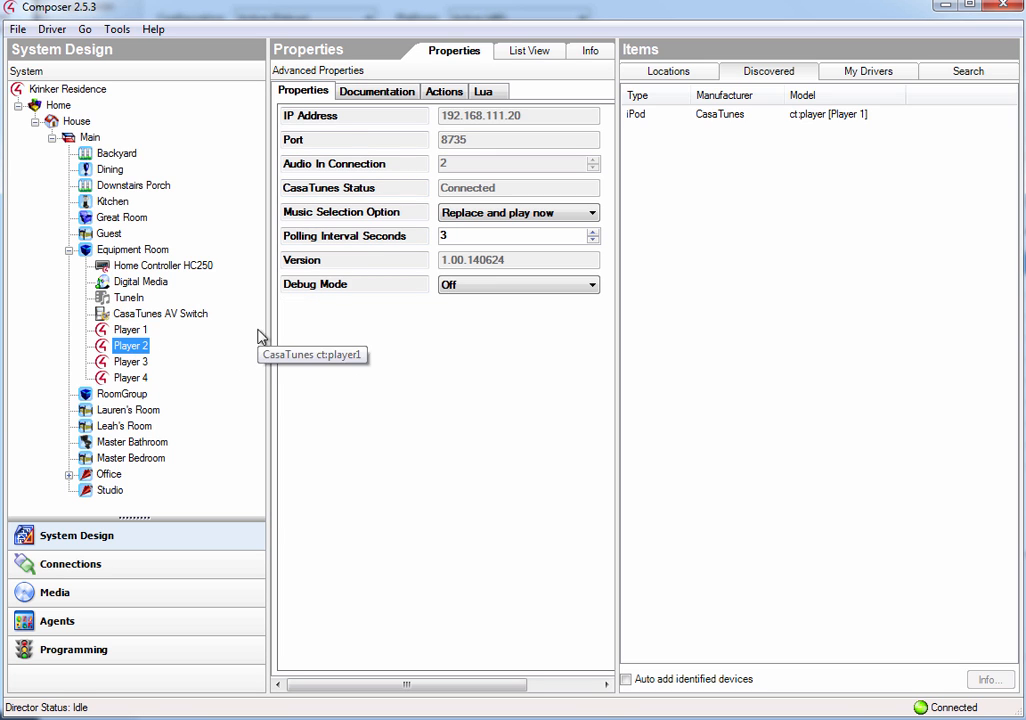
mouse_move(480, 152)
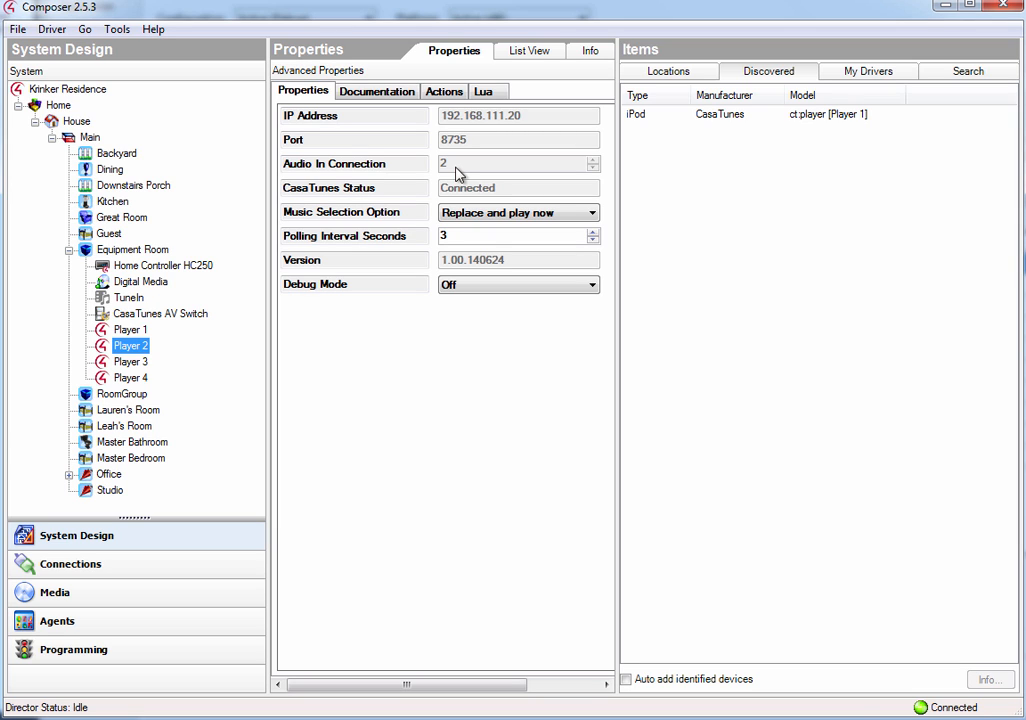
click(131, 361)
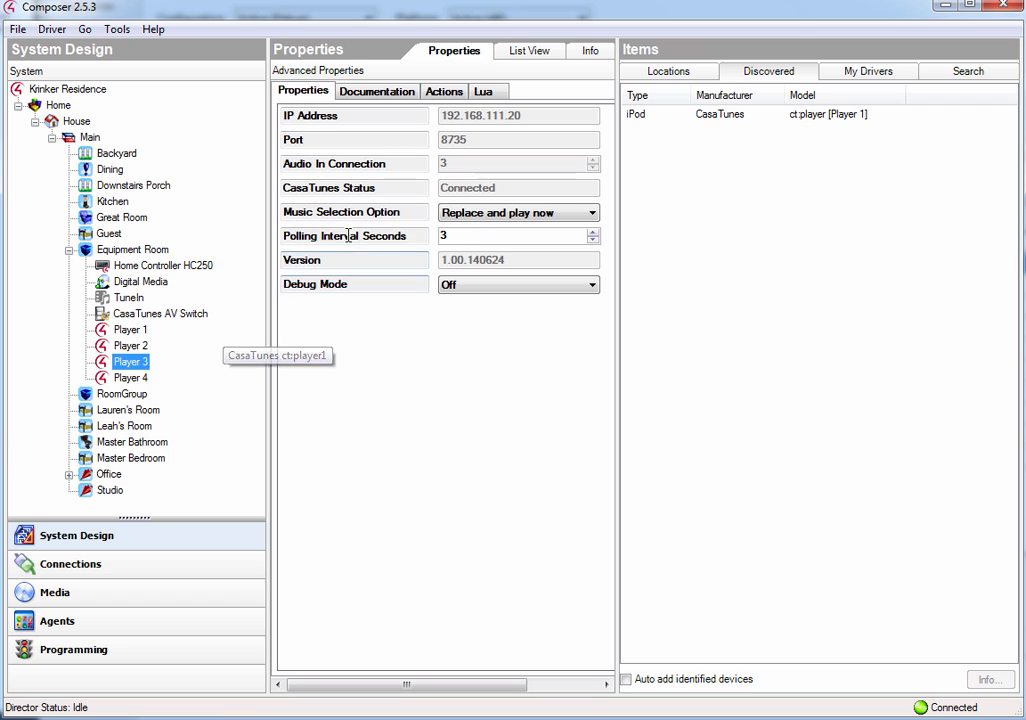
mouse_move(372, 170)
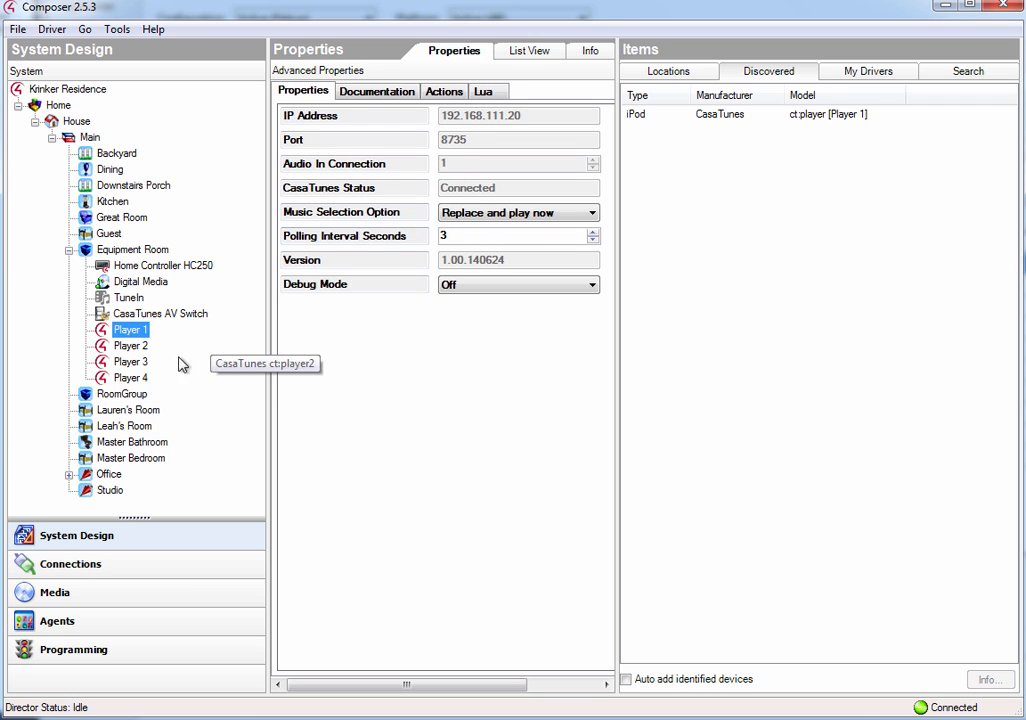
click(160, 313)
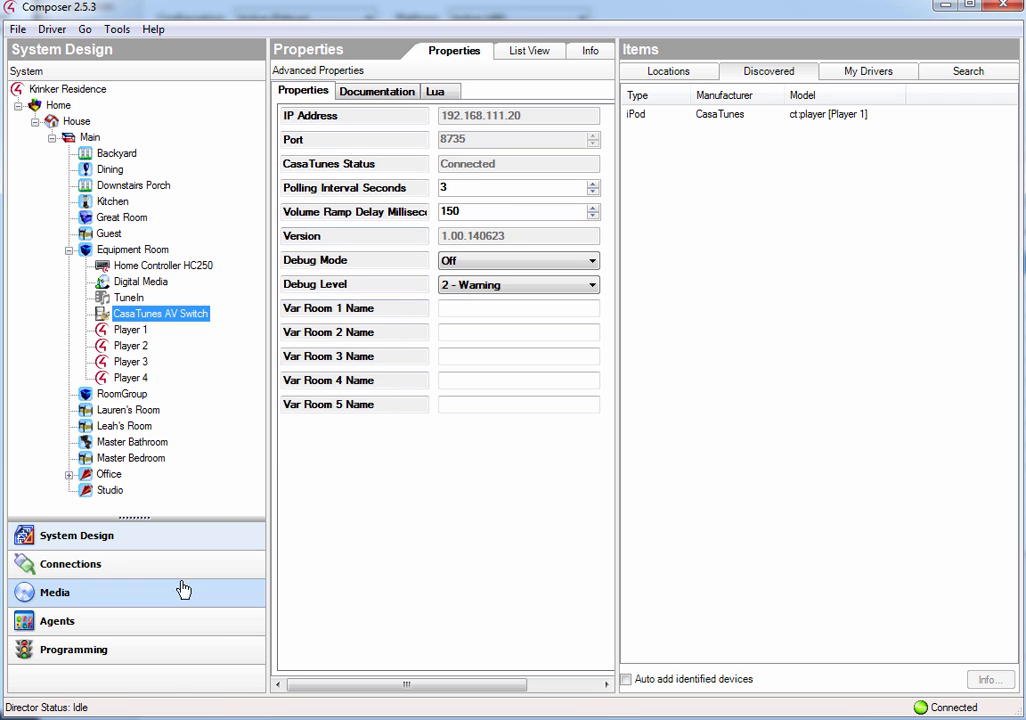
Show the CasaTunes AV Switch's audio input connections in the Connections view.
click(69, 564)
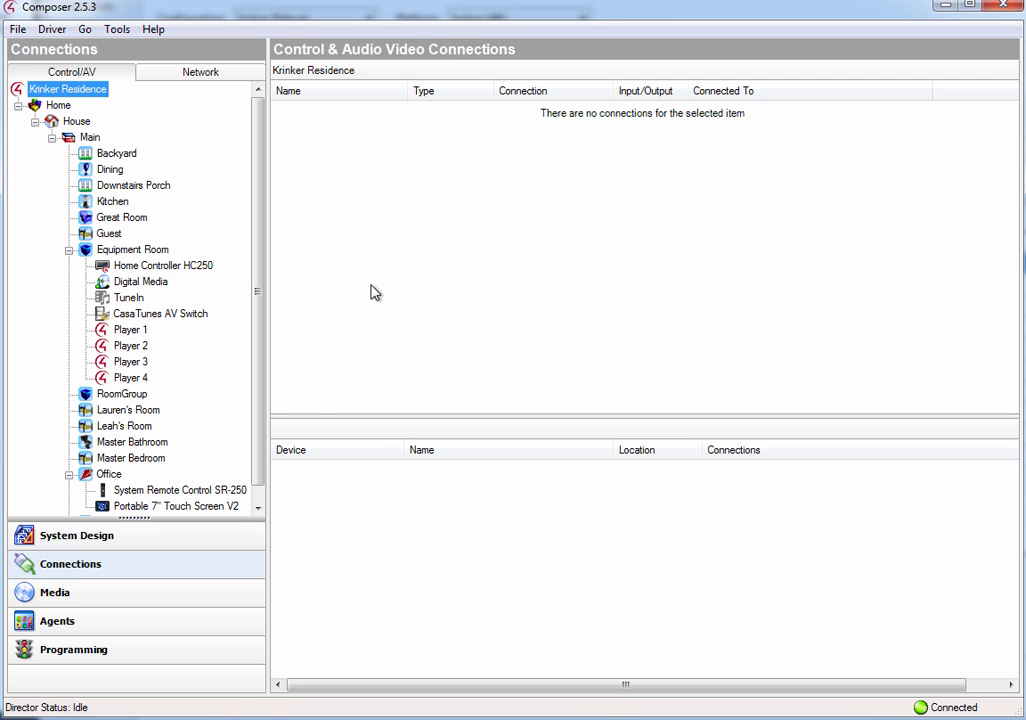
click(160, 313)
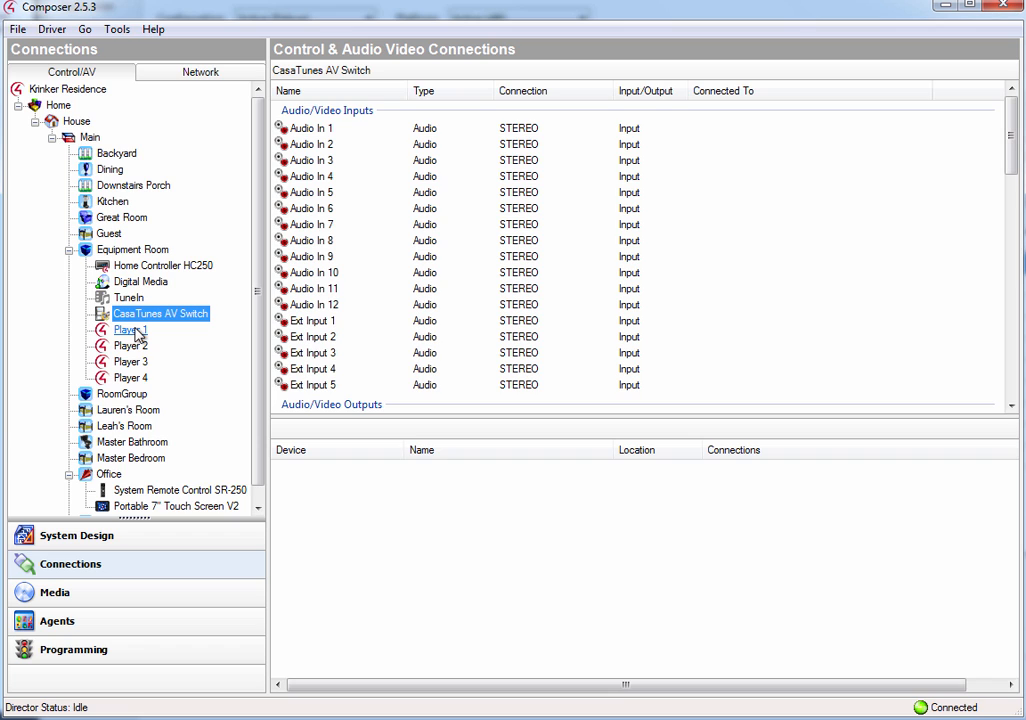
mouse_move(131, 345)
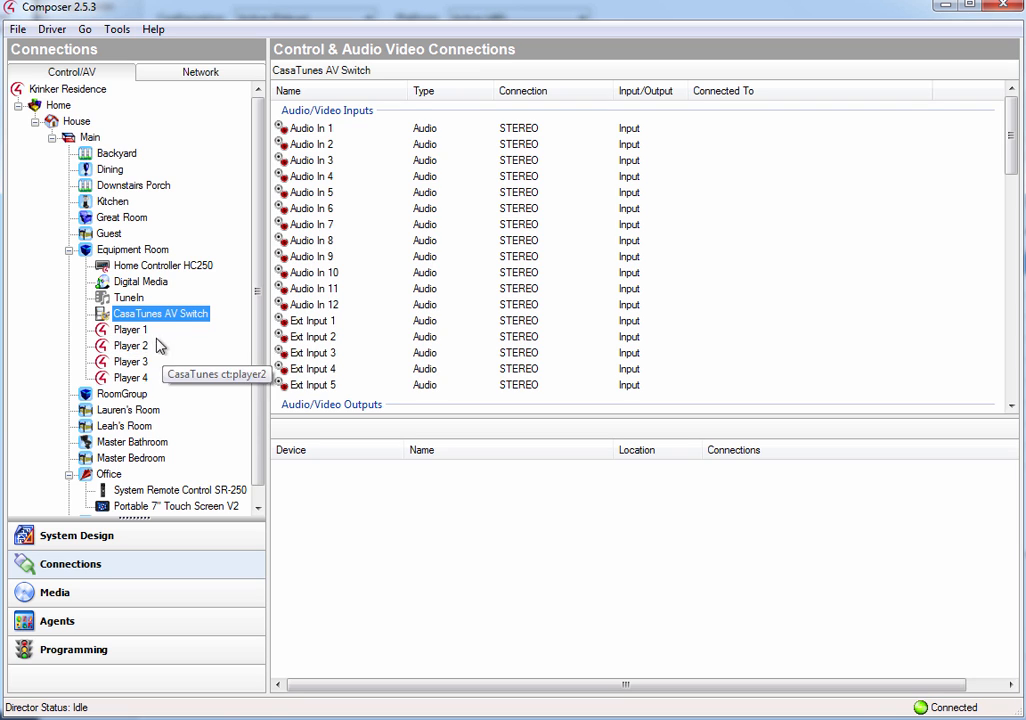
mouse_move(130, 345)
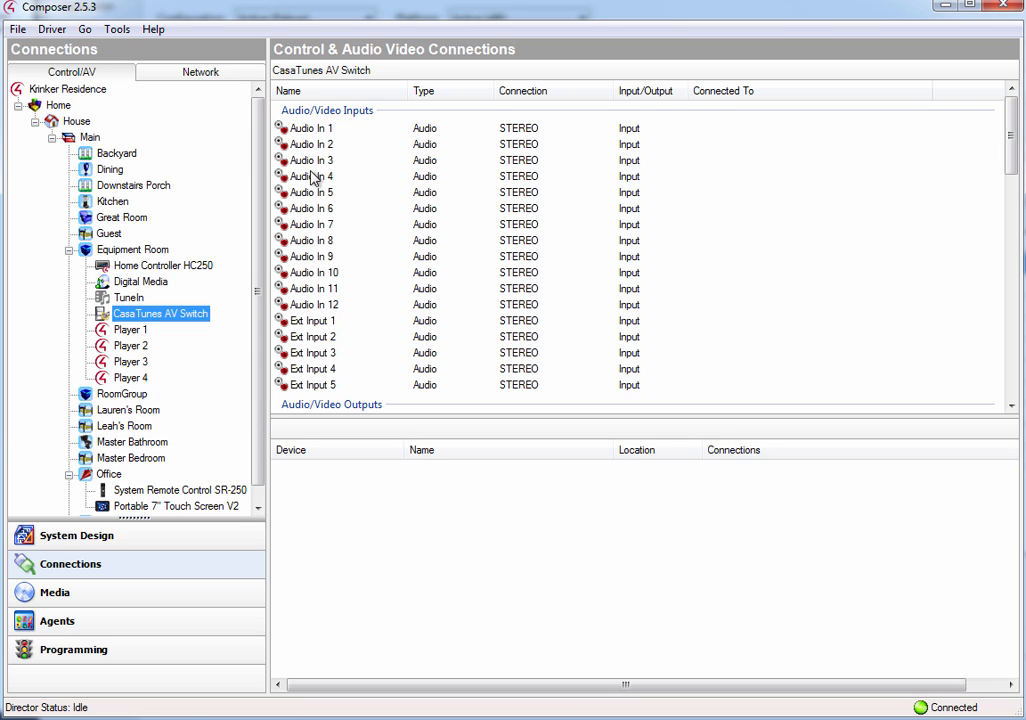
mouse_move(160, 328)
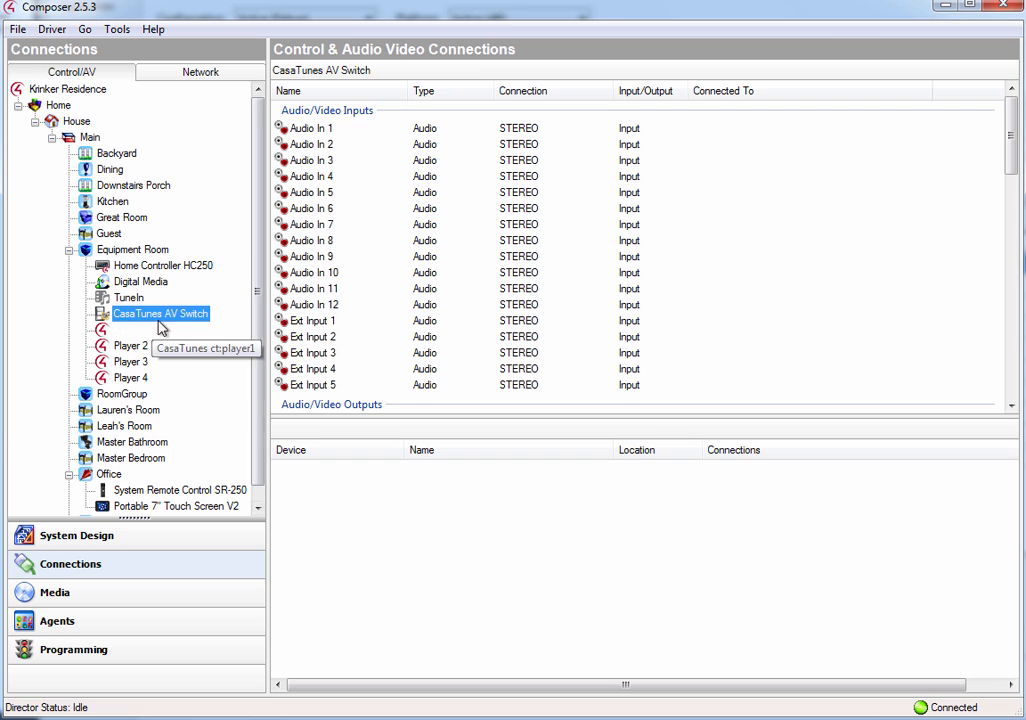
Wire Players 1–4 audio outputs to the AV Switch's Audio In 1 through 4.
click(311, 128)
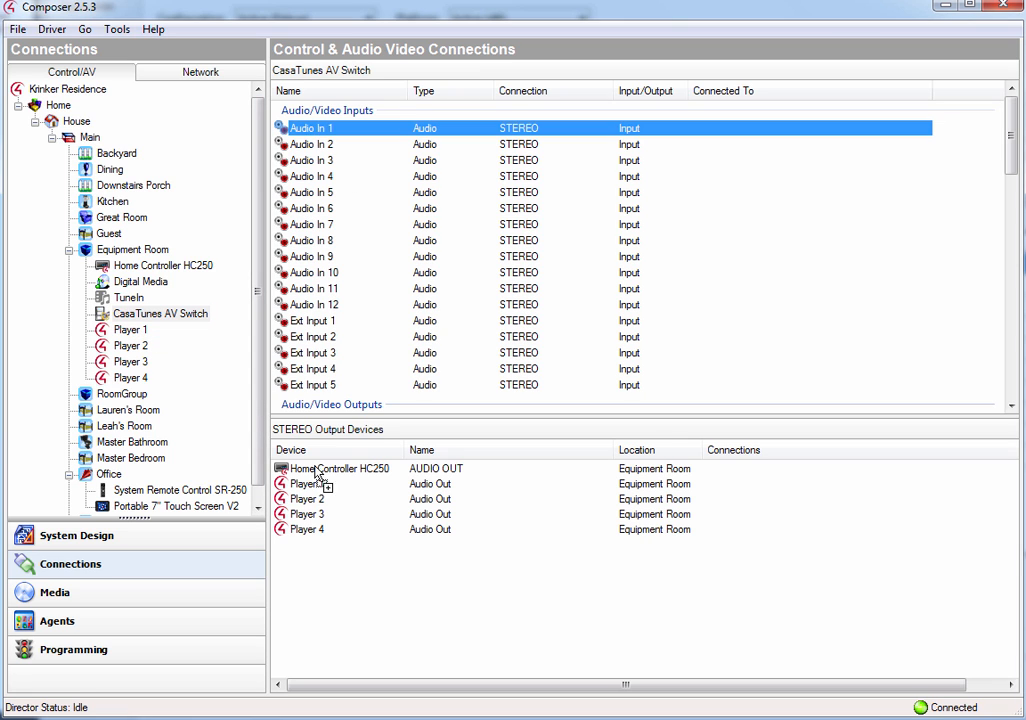
drag(305, 483, 311, 127)
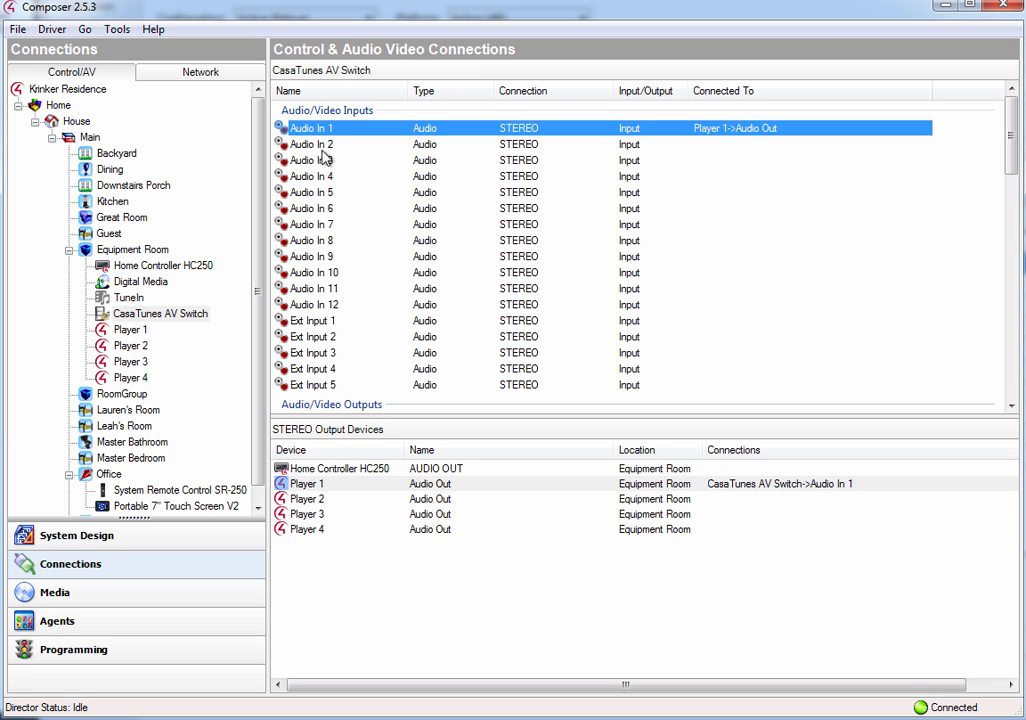
click(305, 499)
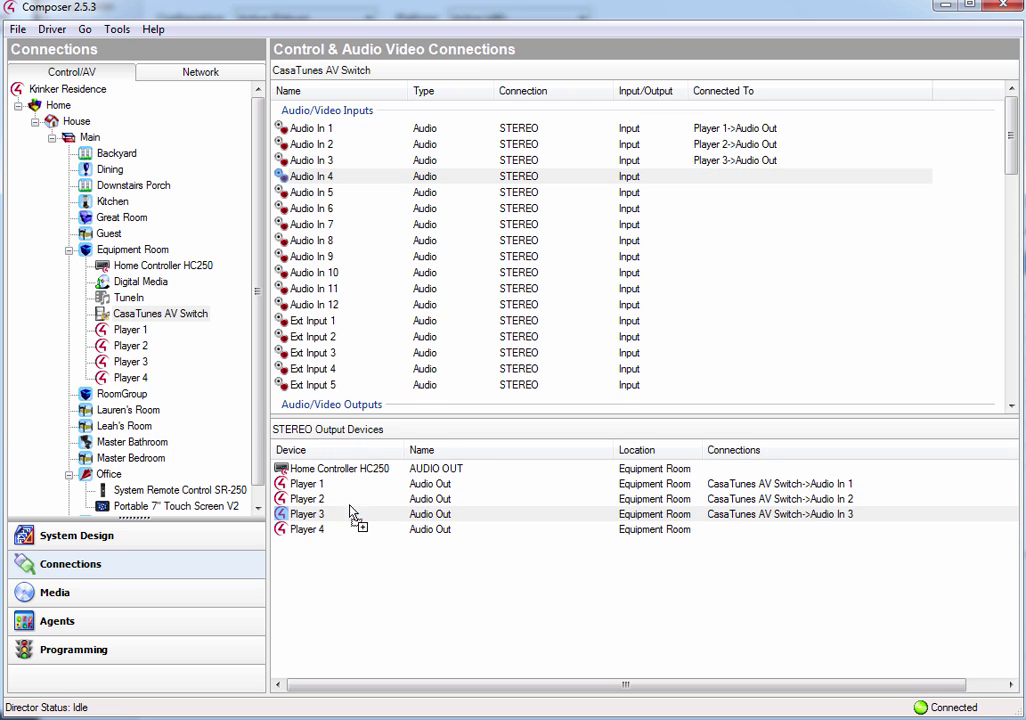
click(307, 529)
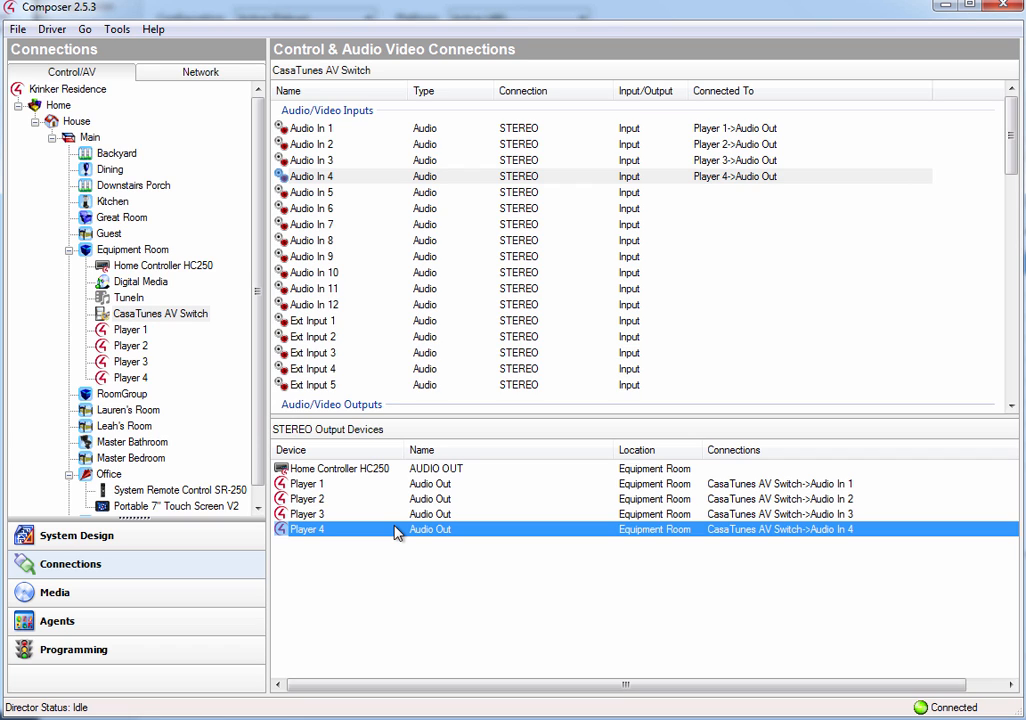
click(161, 313)
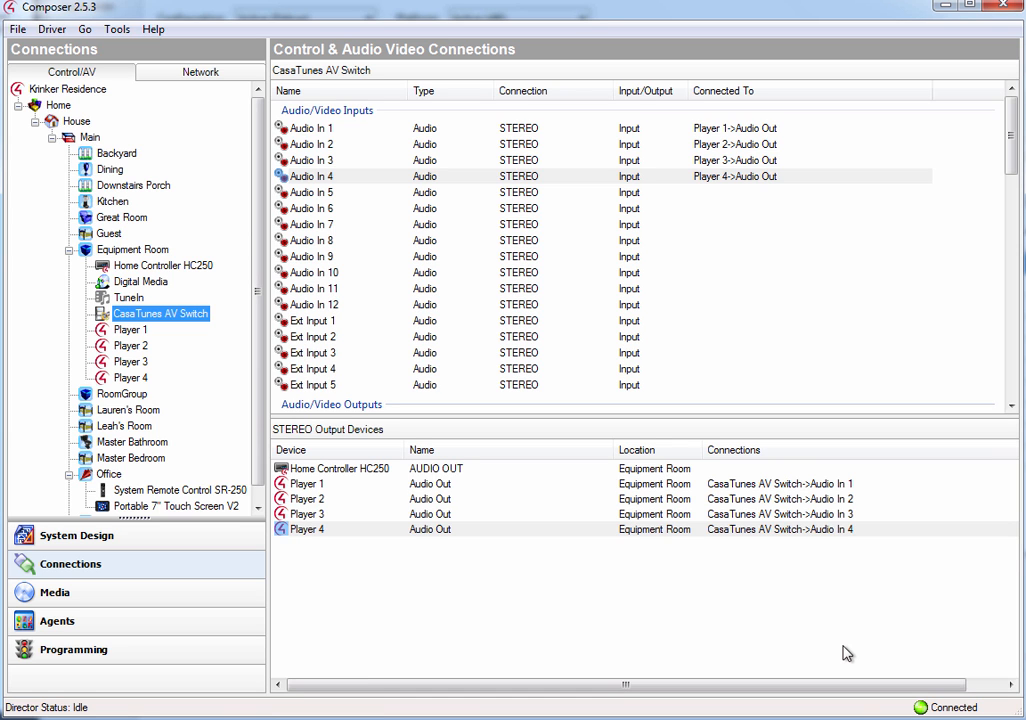
scroll(down, 3)
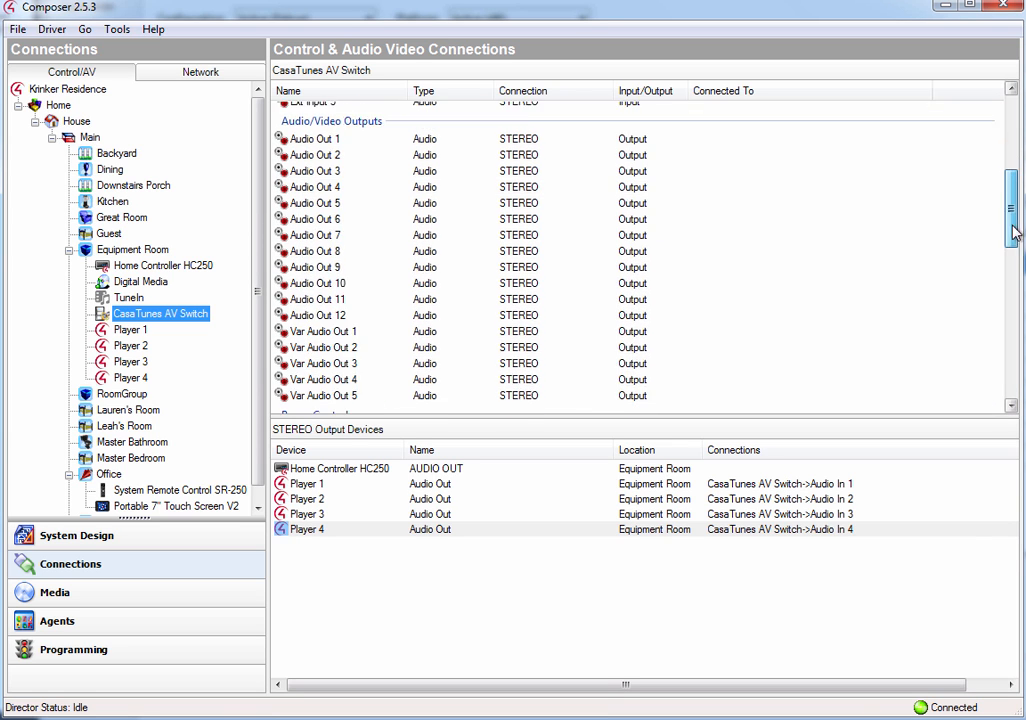
scroll(down, 3)
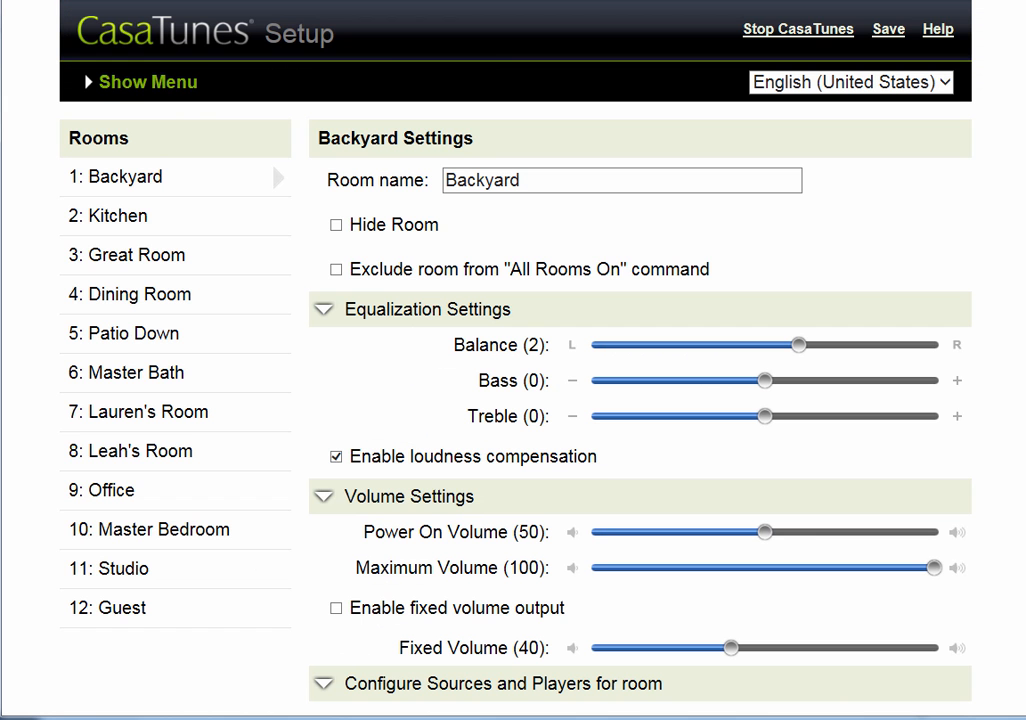
mouse_move(148, 97)
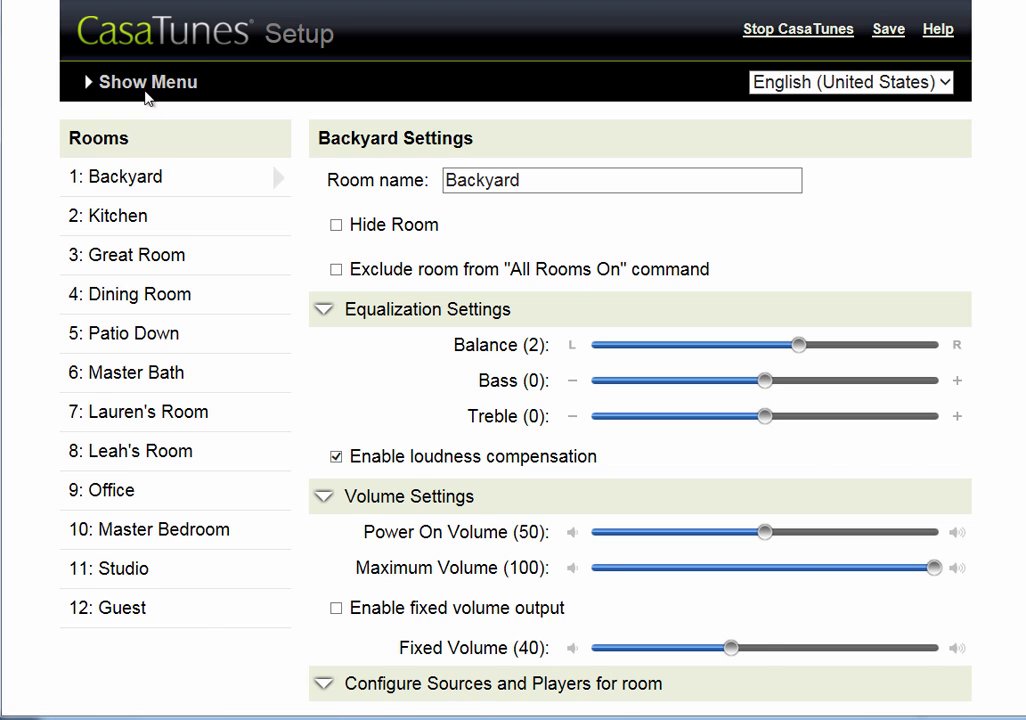
Go to the Rooms page in CasaTunes Setup through the navigation menu.
click(143, 82)
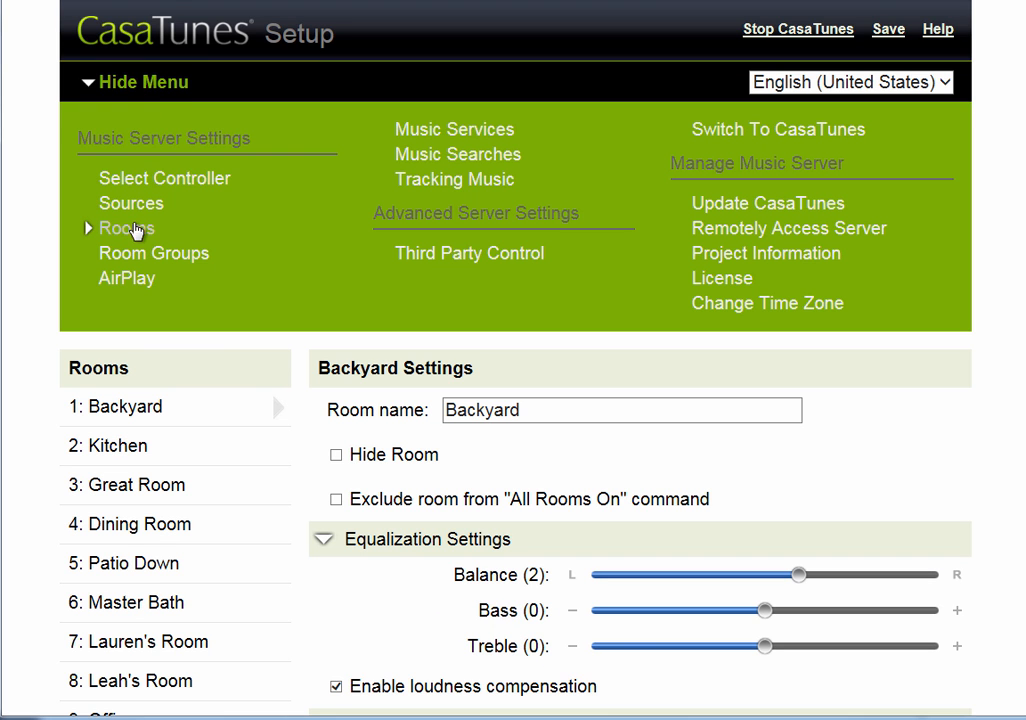
click(140, 82)
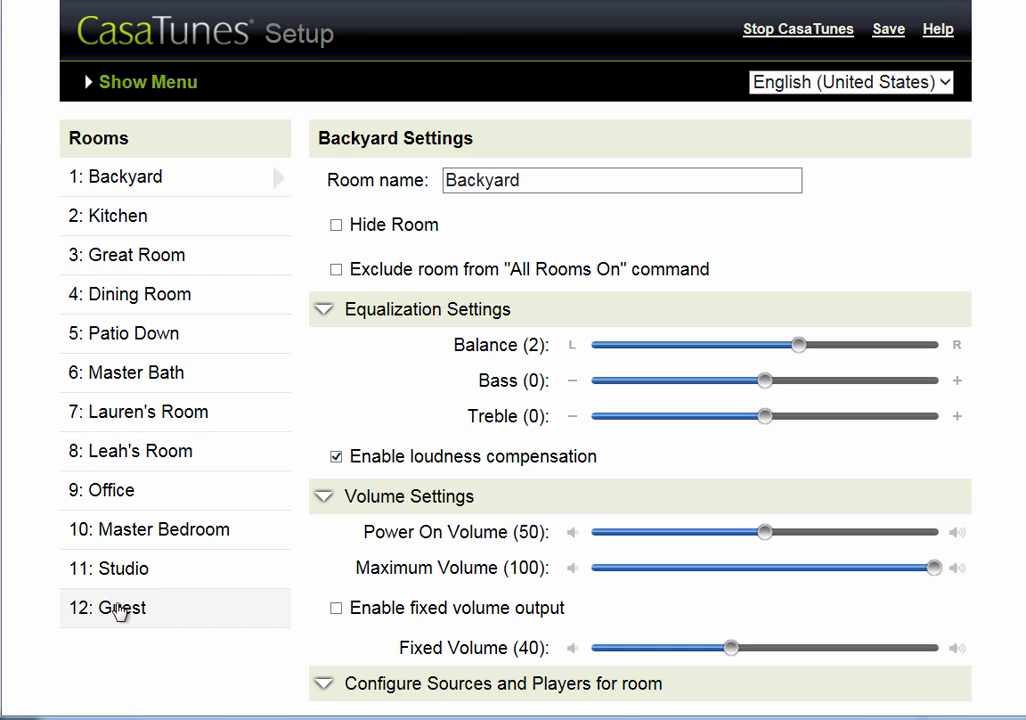
mouse_move(95, 186)
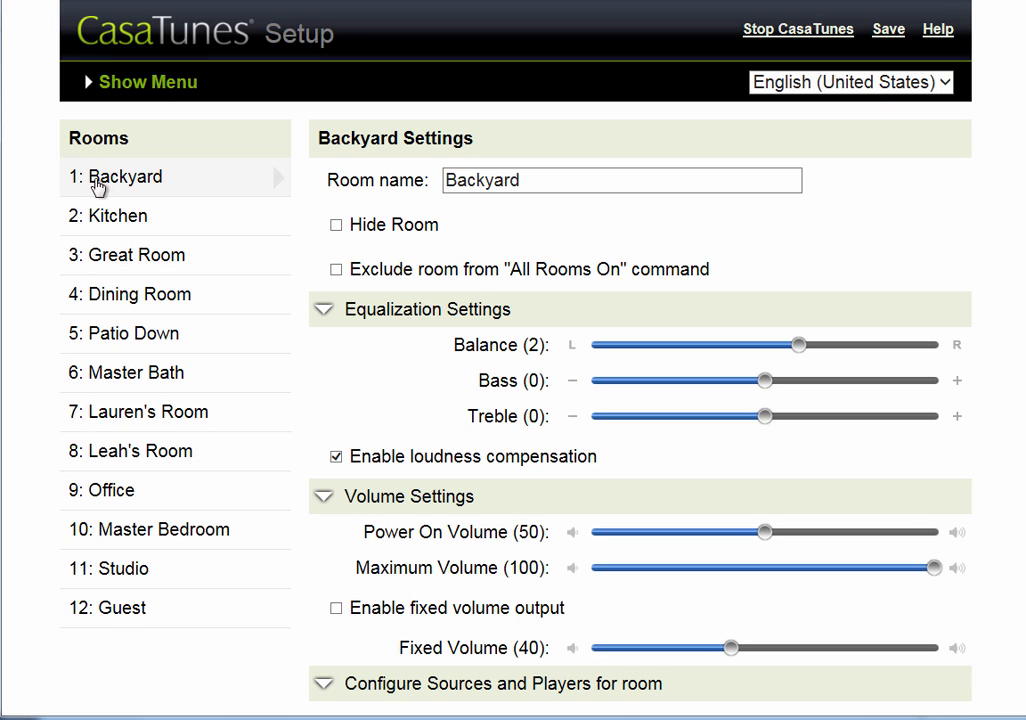
mouse_move(82, 185)
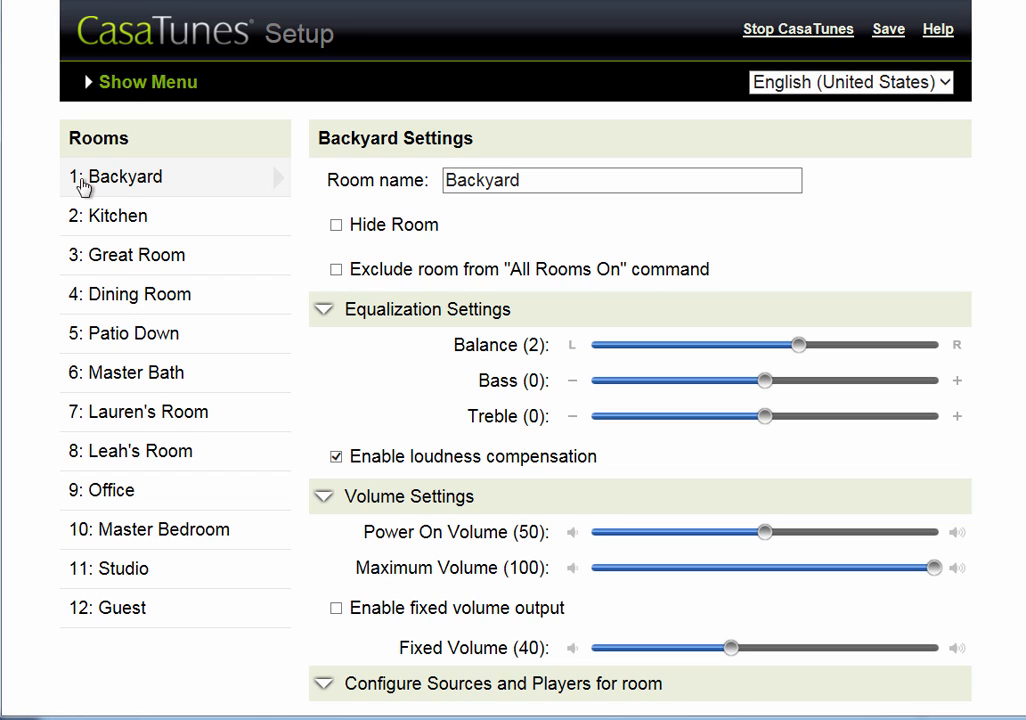
mouse_move(88, 188)
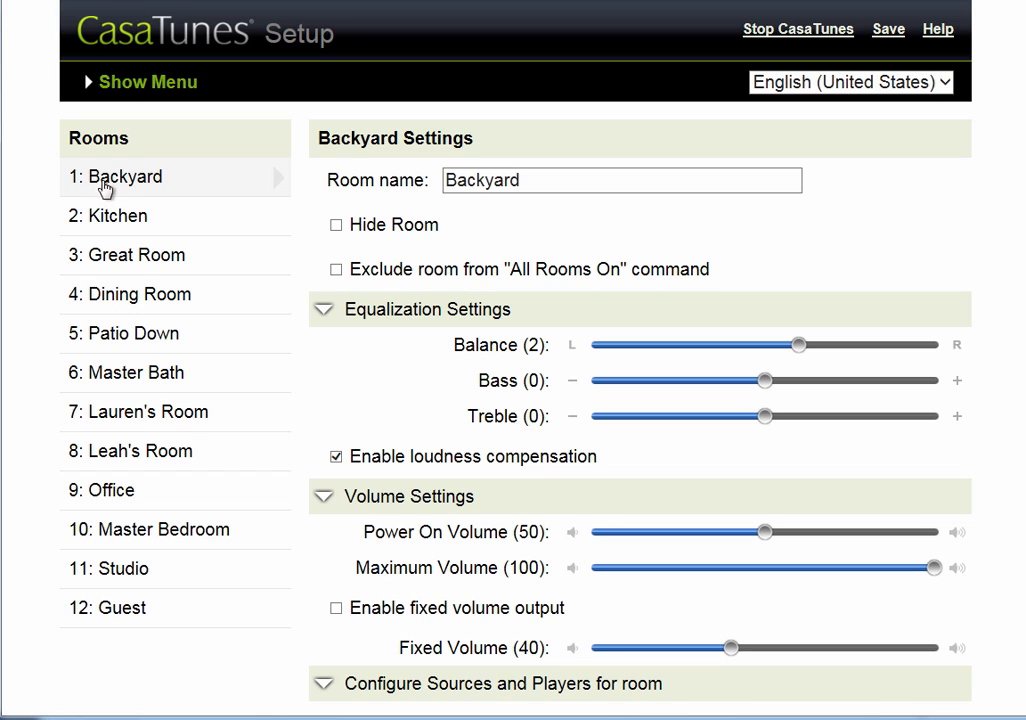
mouse_move(113, 182)
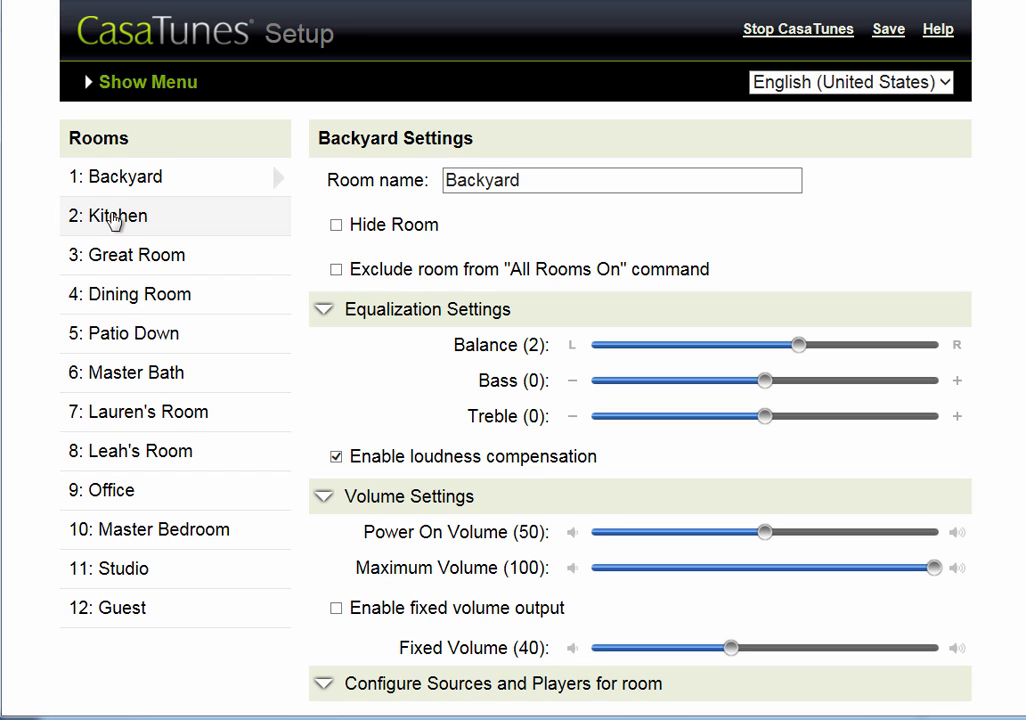
mouse_move(113, 255)
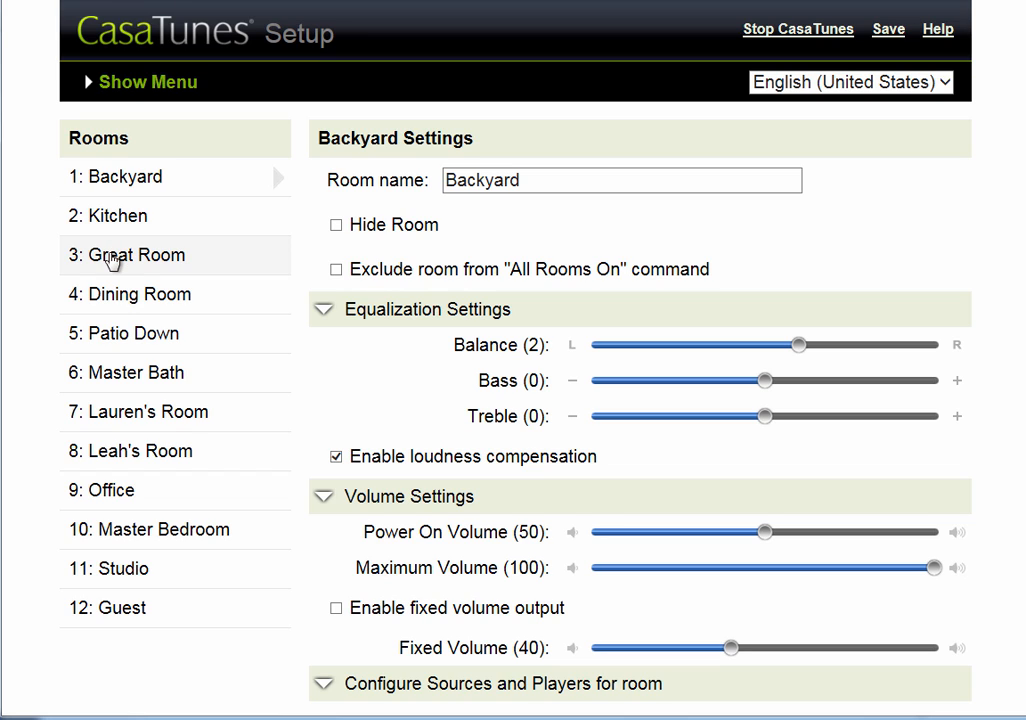
mouse_move(836, 8)
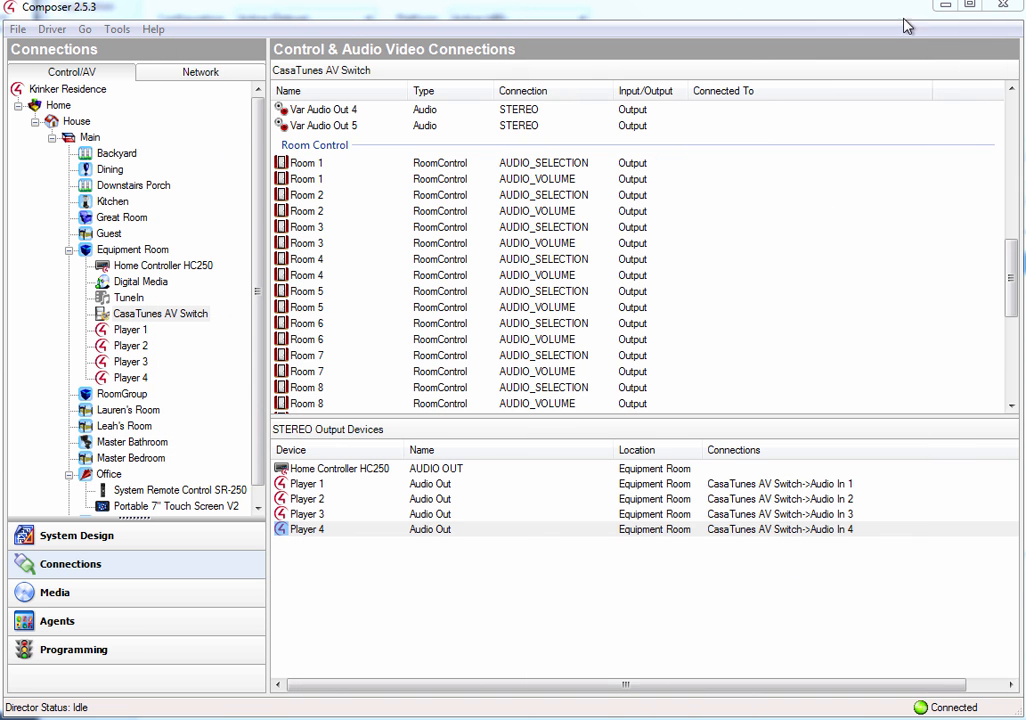
Link the AV Switch's Room 1 AUDIO_SELECTION output to Backyard Audio End-Point 1.
click(305, 162)
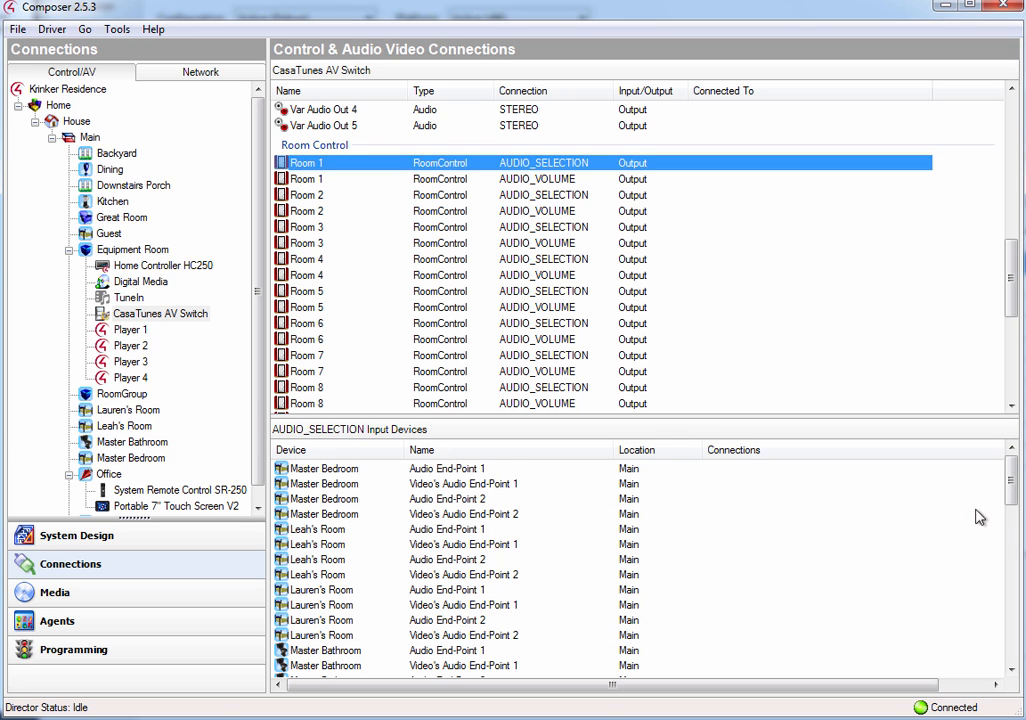
scroll(down, 3)
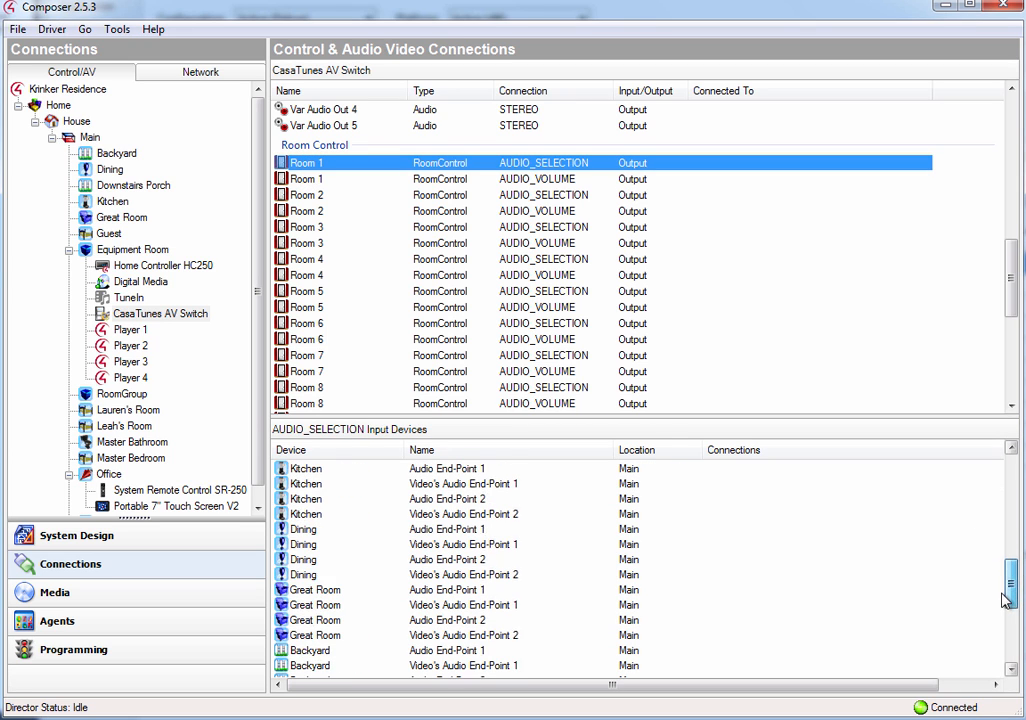
scroll(down, 3)
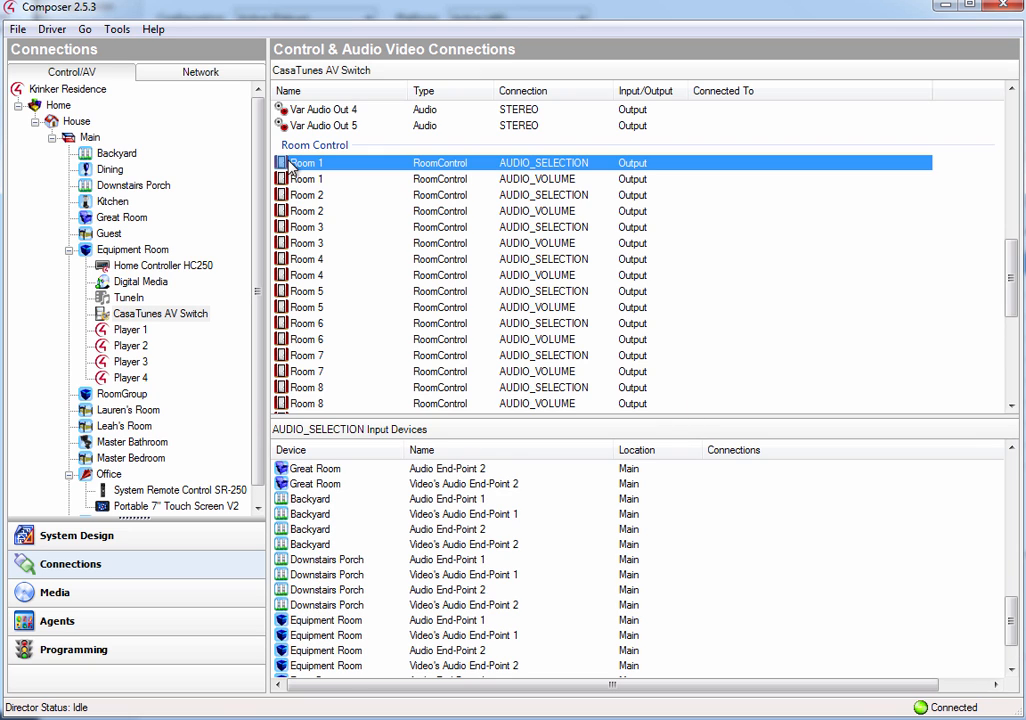
click(315, 468)
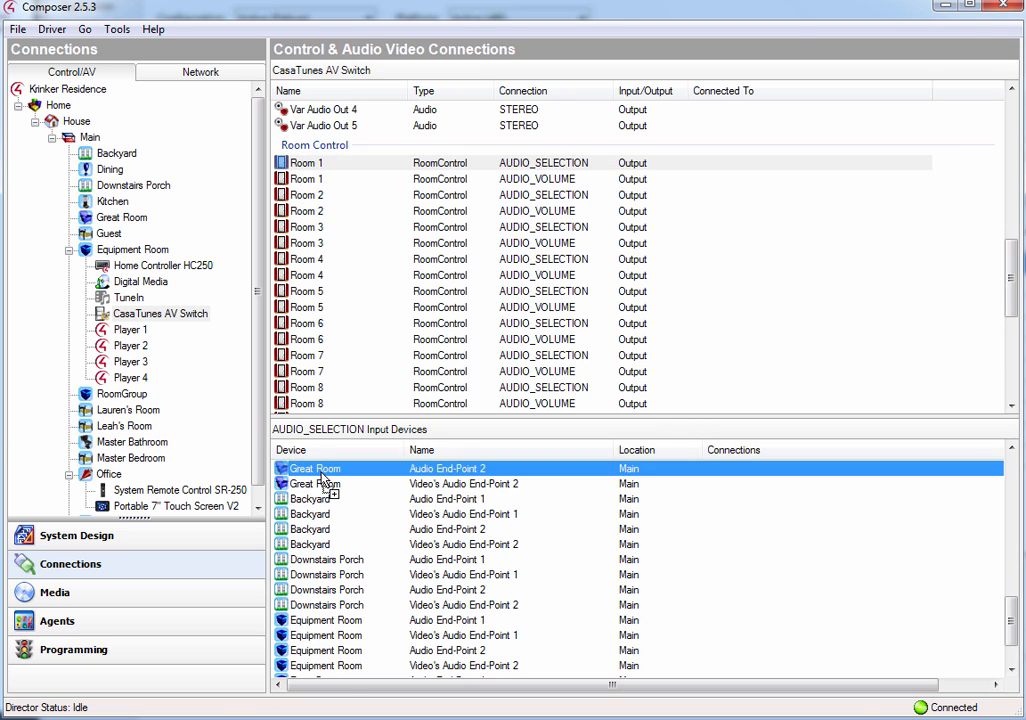
click(330, 499)
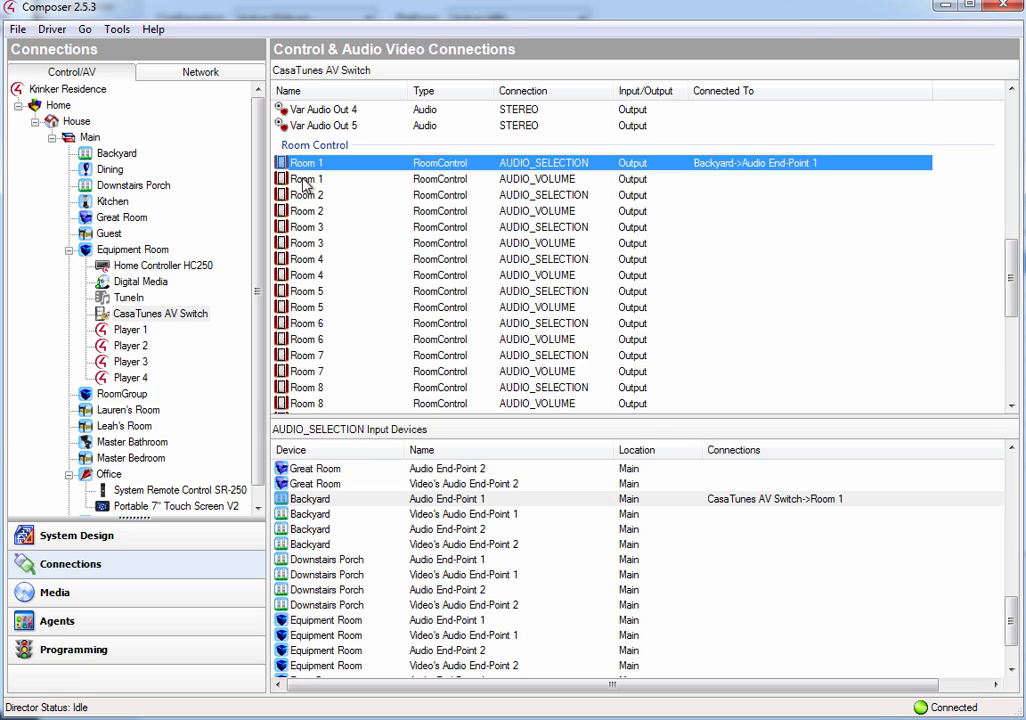
click(320, 178)
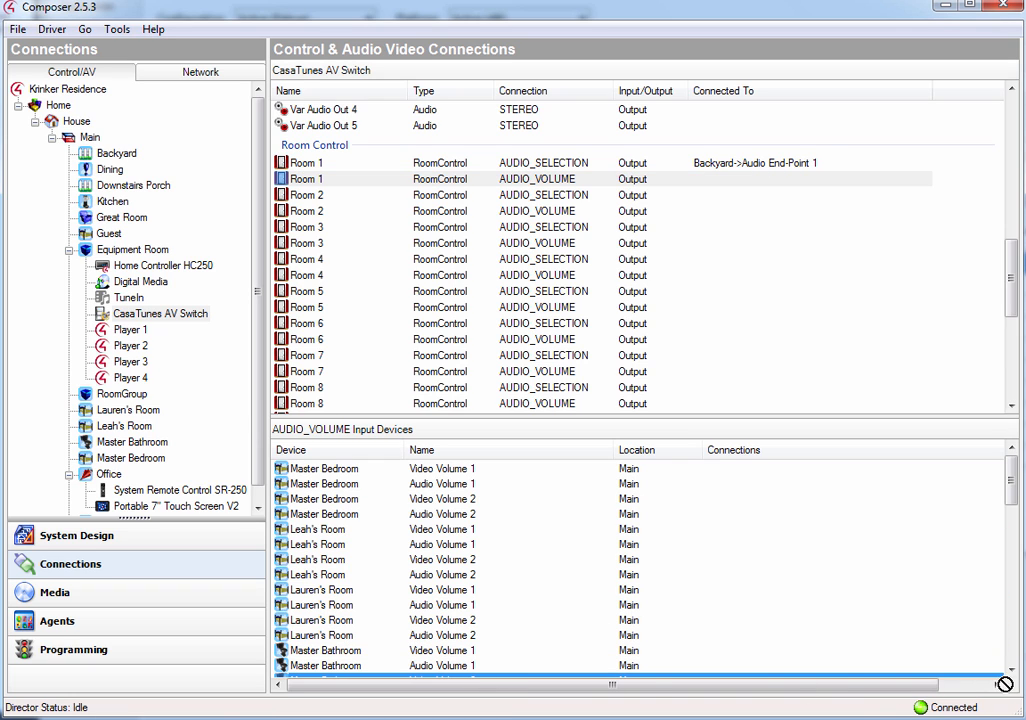
Link the AV Switch's Room 1 AUDIO_VOLUME output to Backyard Audio Volume 1.
scroll(down, 3)
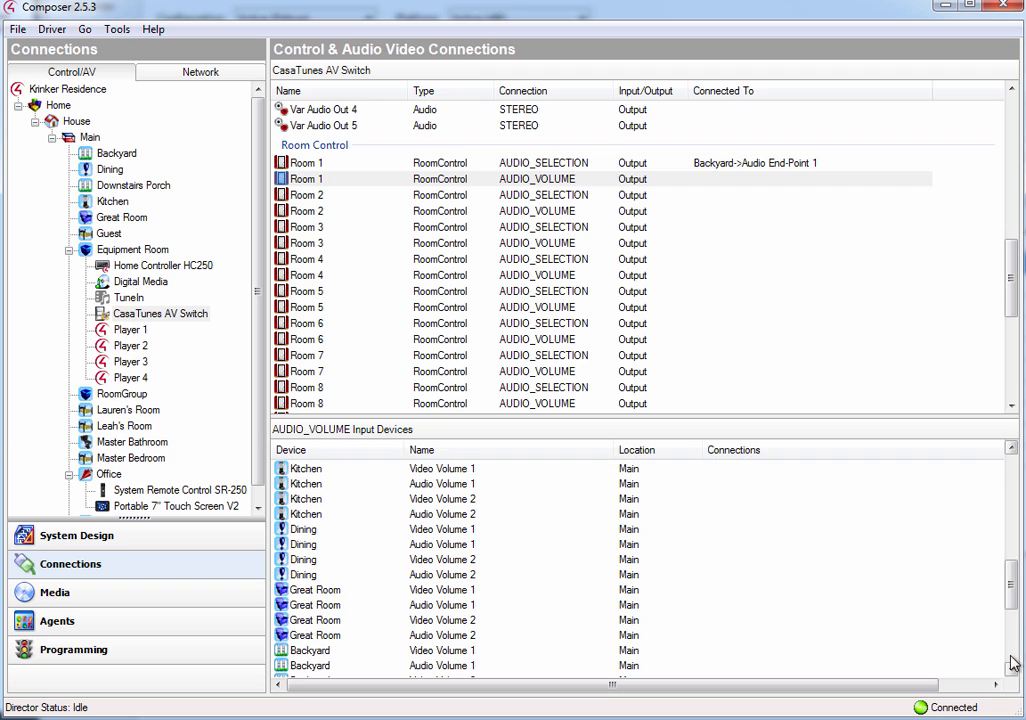
scroll(down, 3)
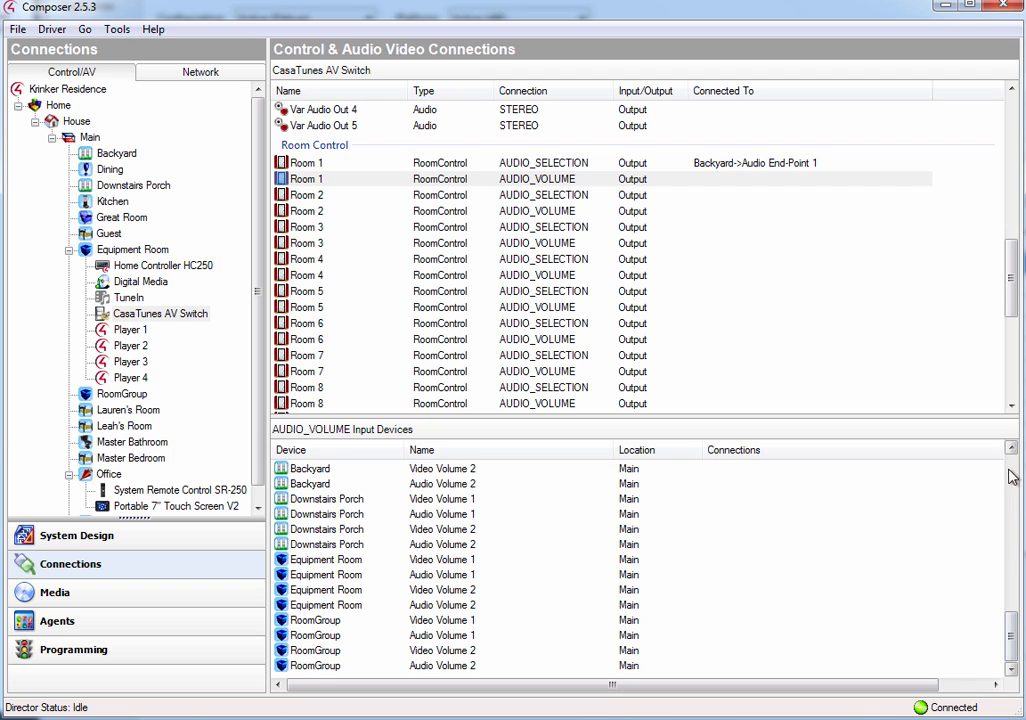
click(305, 178)
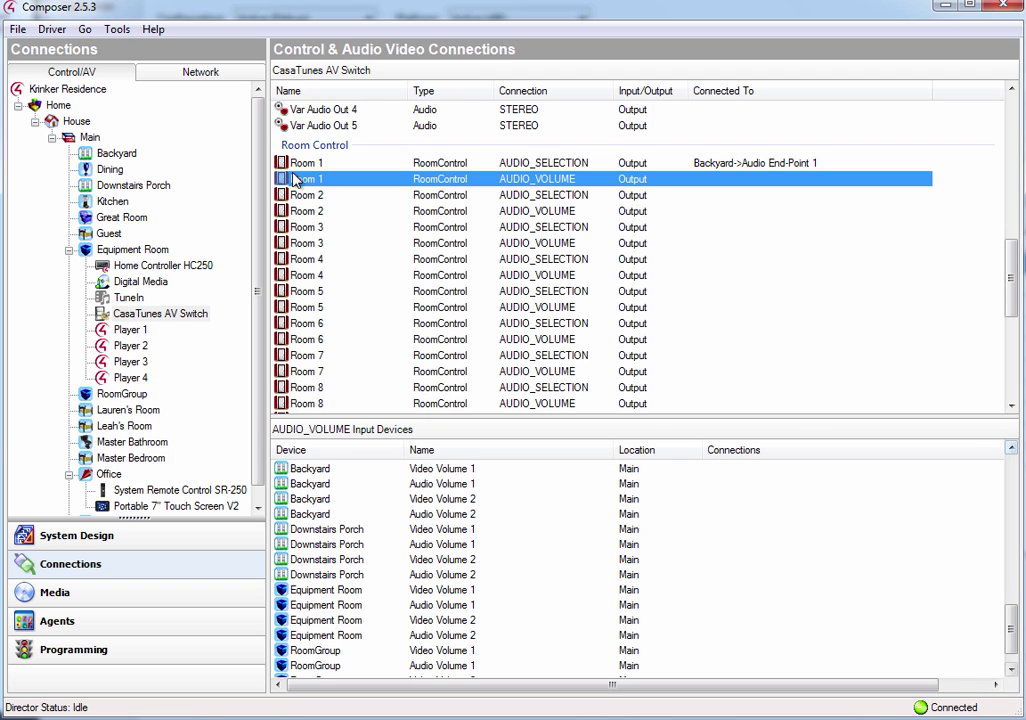
click(315, 468)
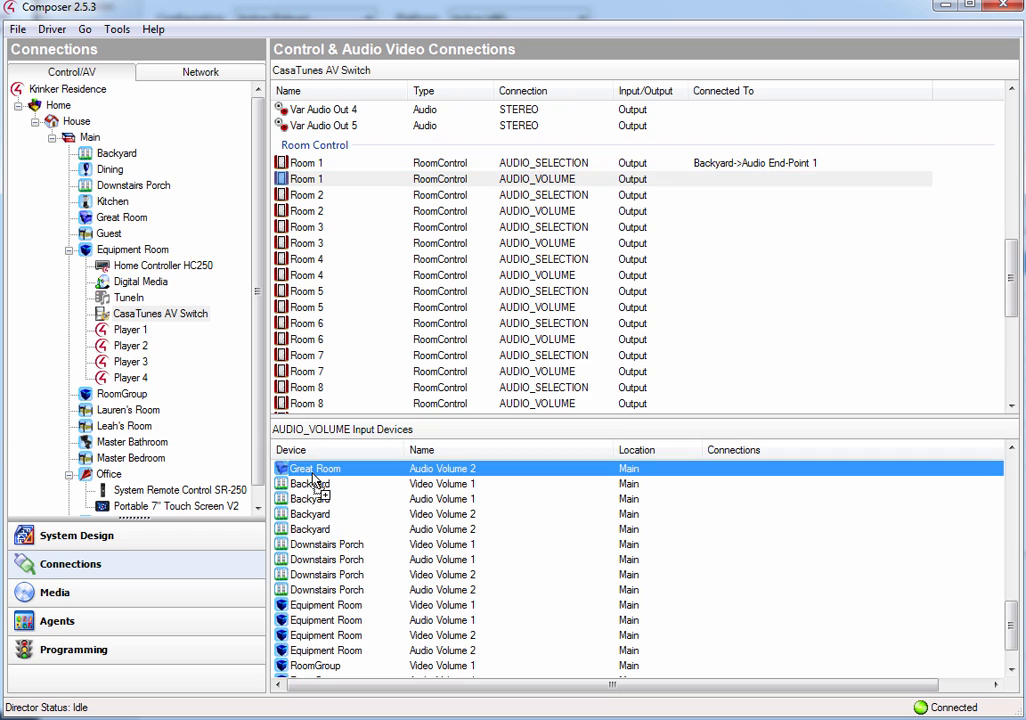
click(340, 498)
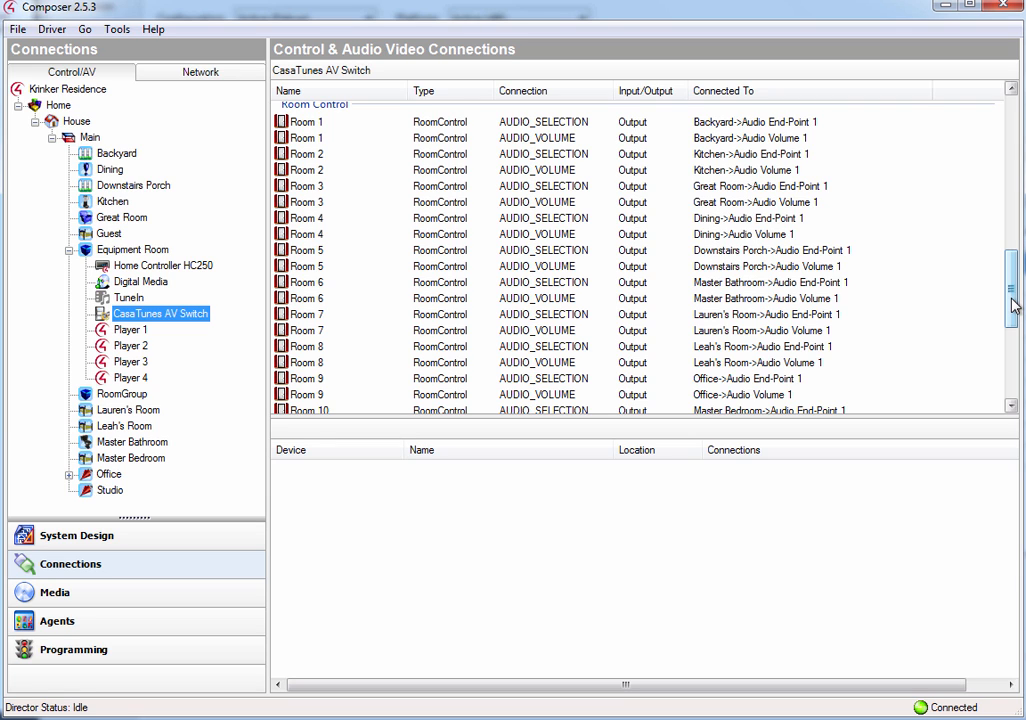
scroll(down, 3)
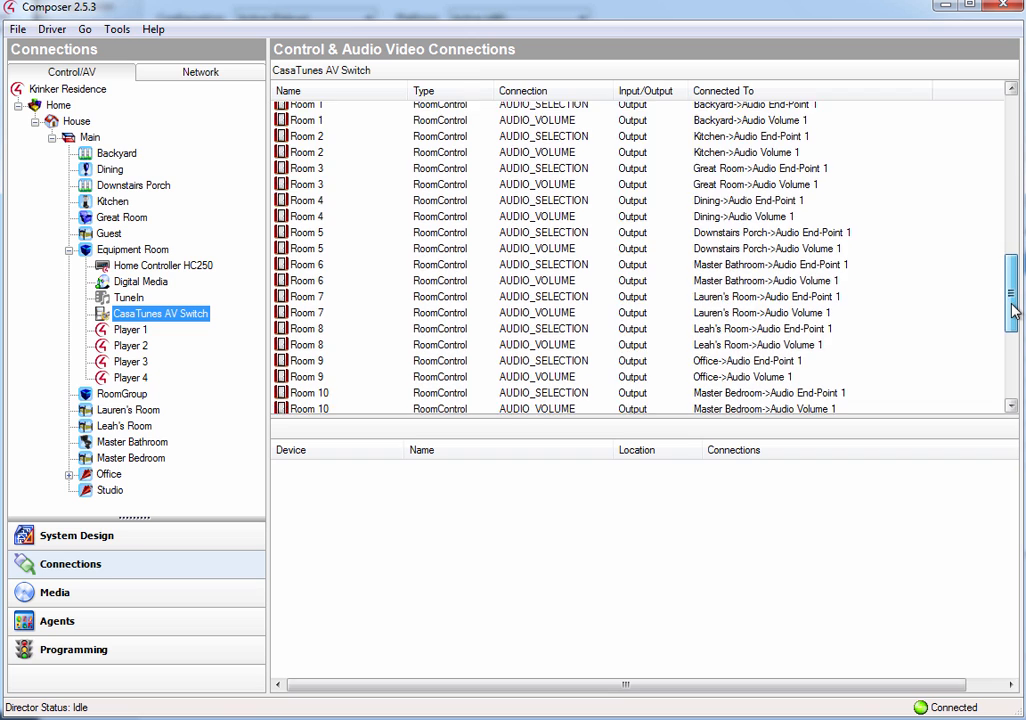
scroll(down, 3)
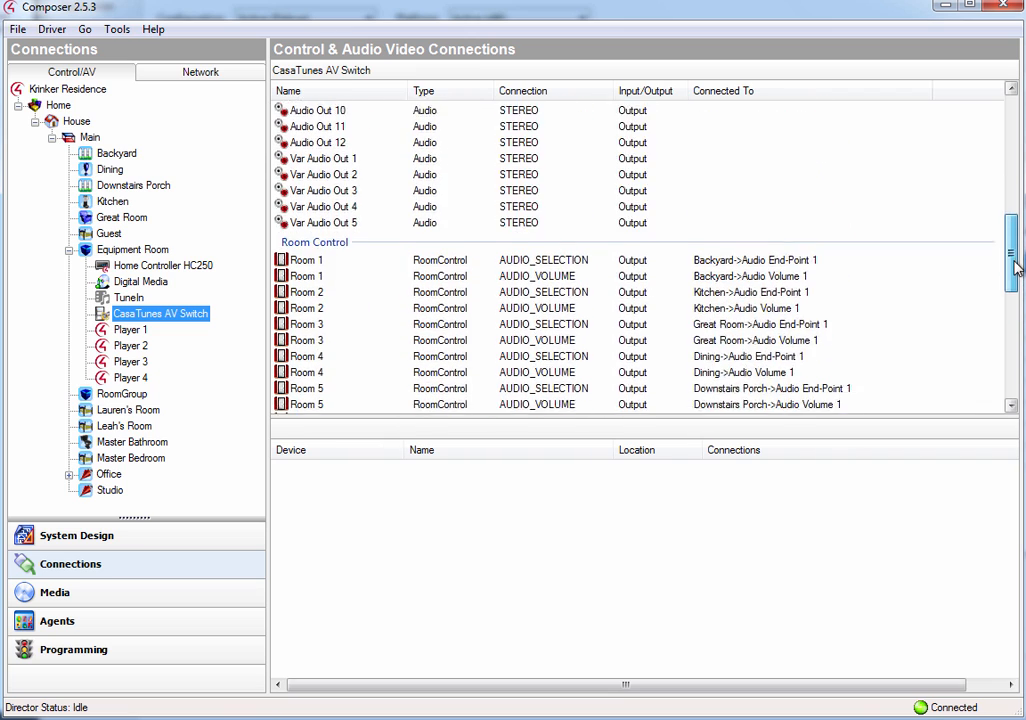
scroll(down, 3)
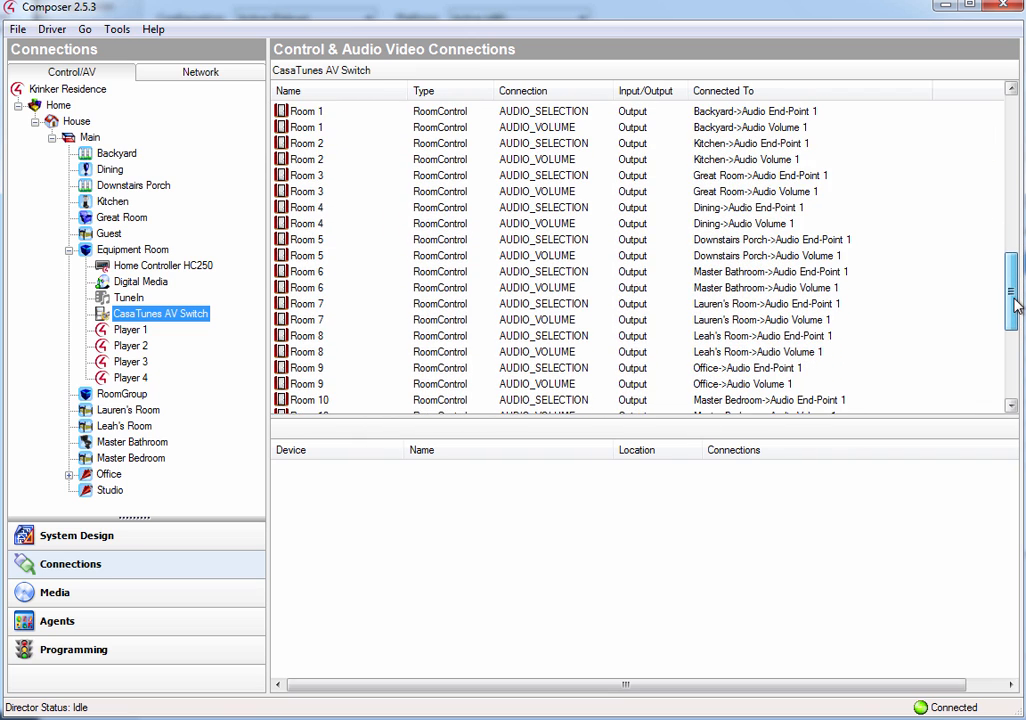